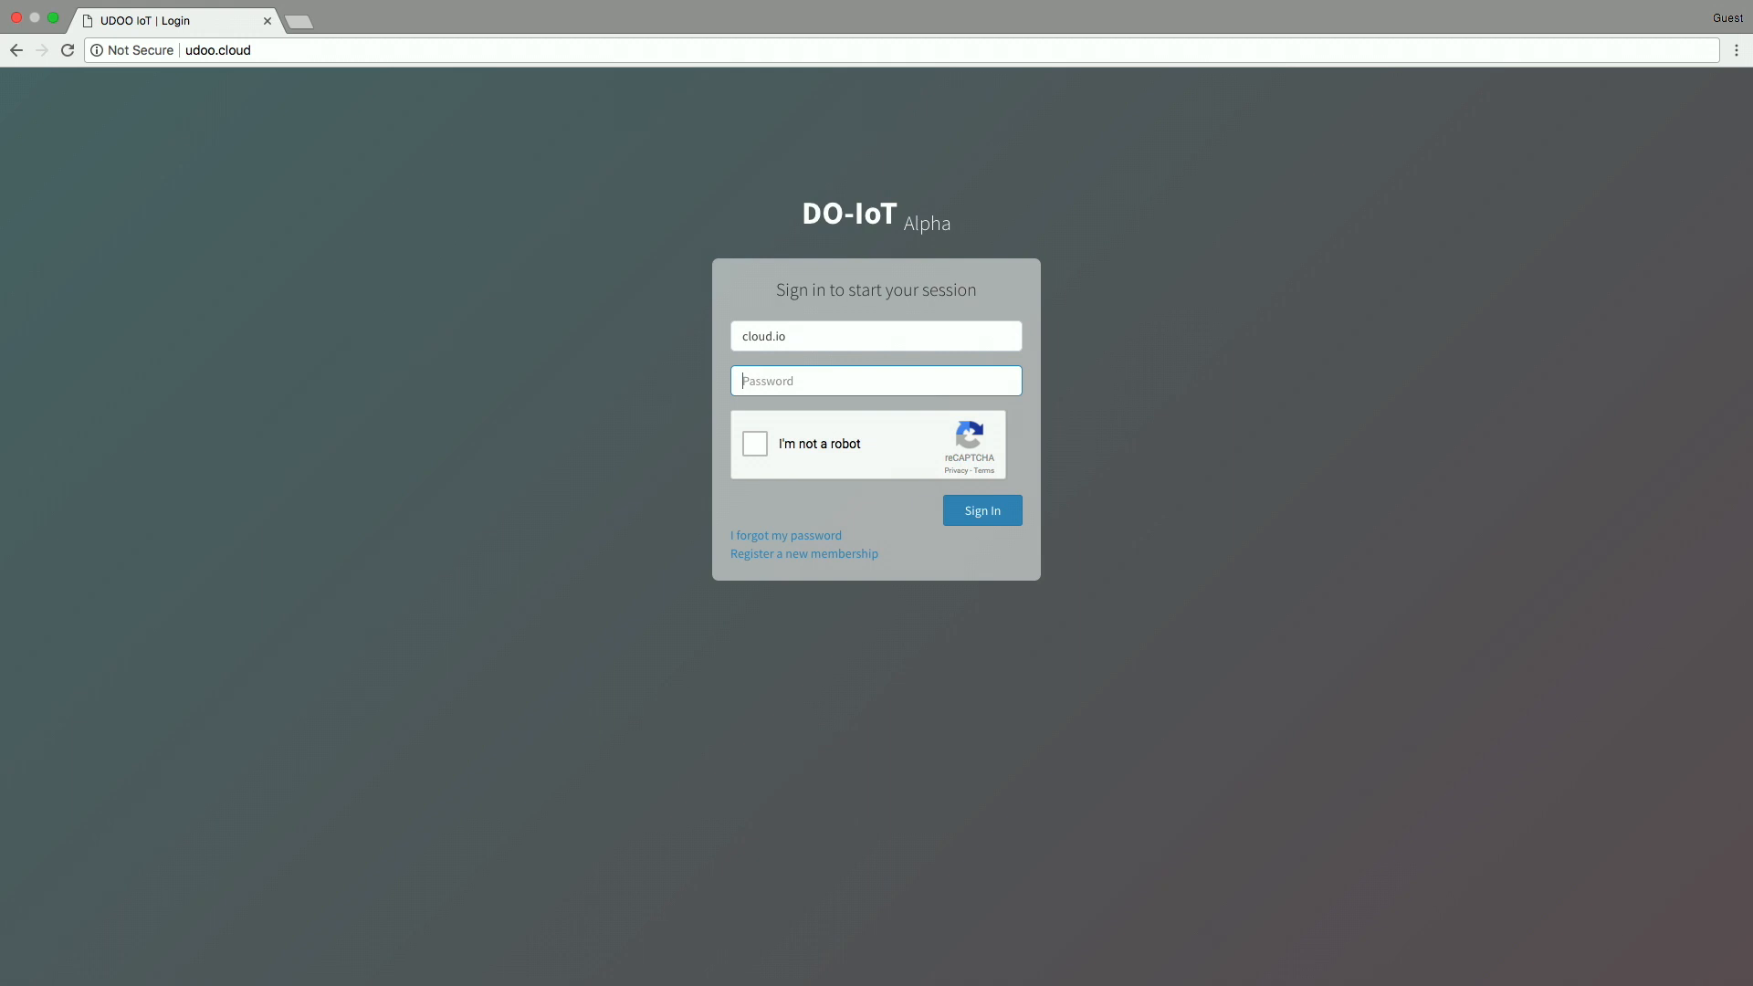
Step: Sign in past reCAPTCHA and rename the udooneo gateway to 'Coffee Machine' via My IoT System
{"action": "left_click", "coordinate": [755, 442]}
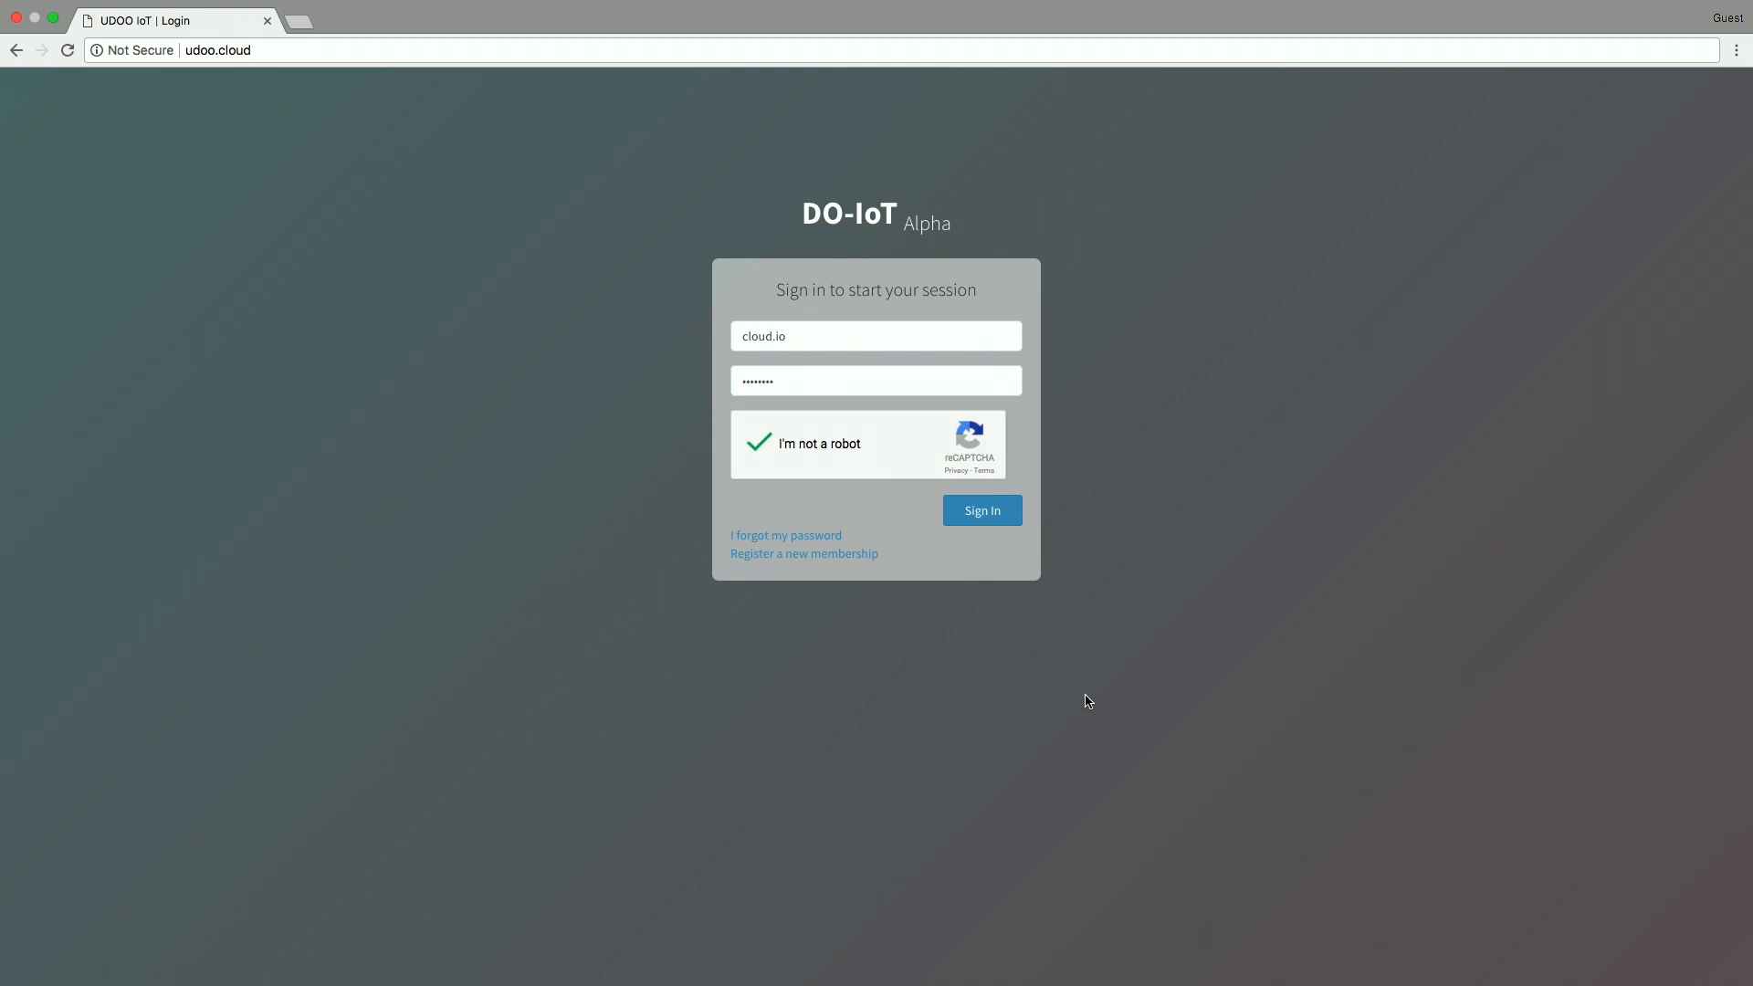
{"action": "left_click", "coordinate": [981, 510]}
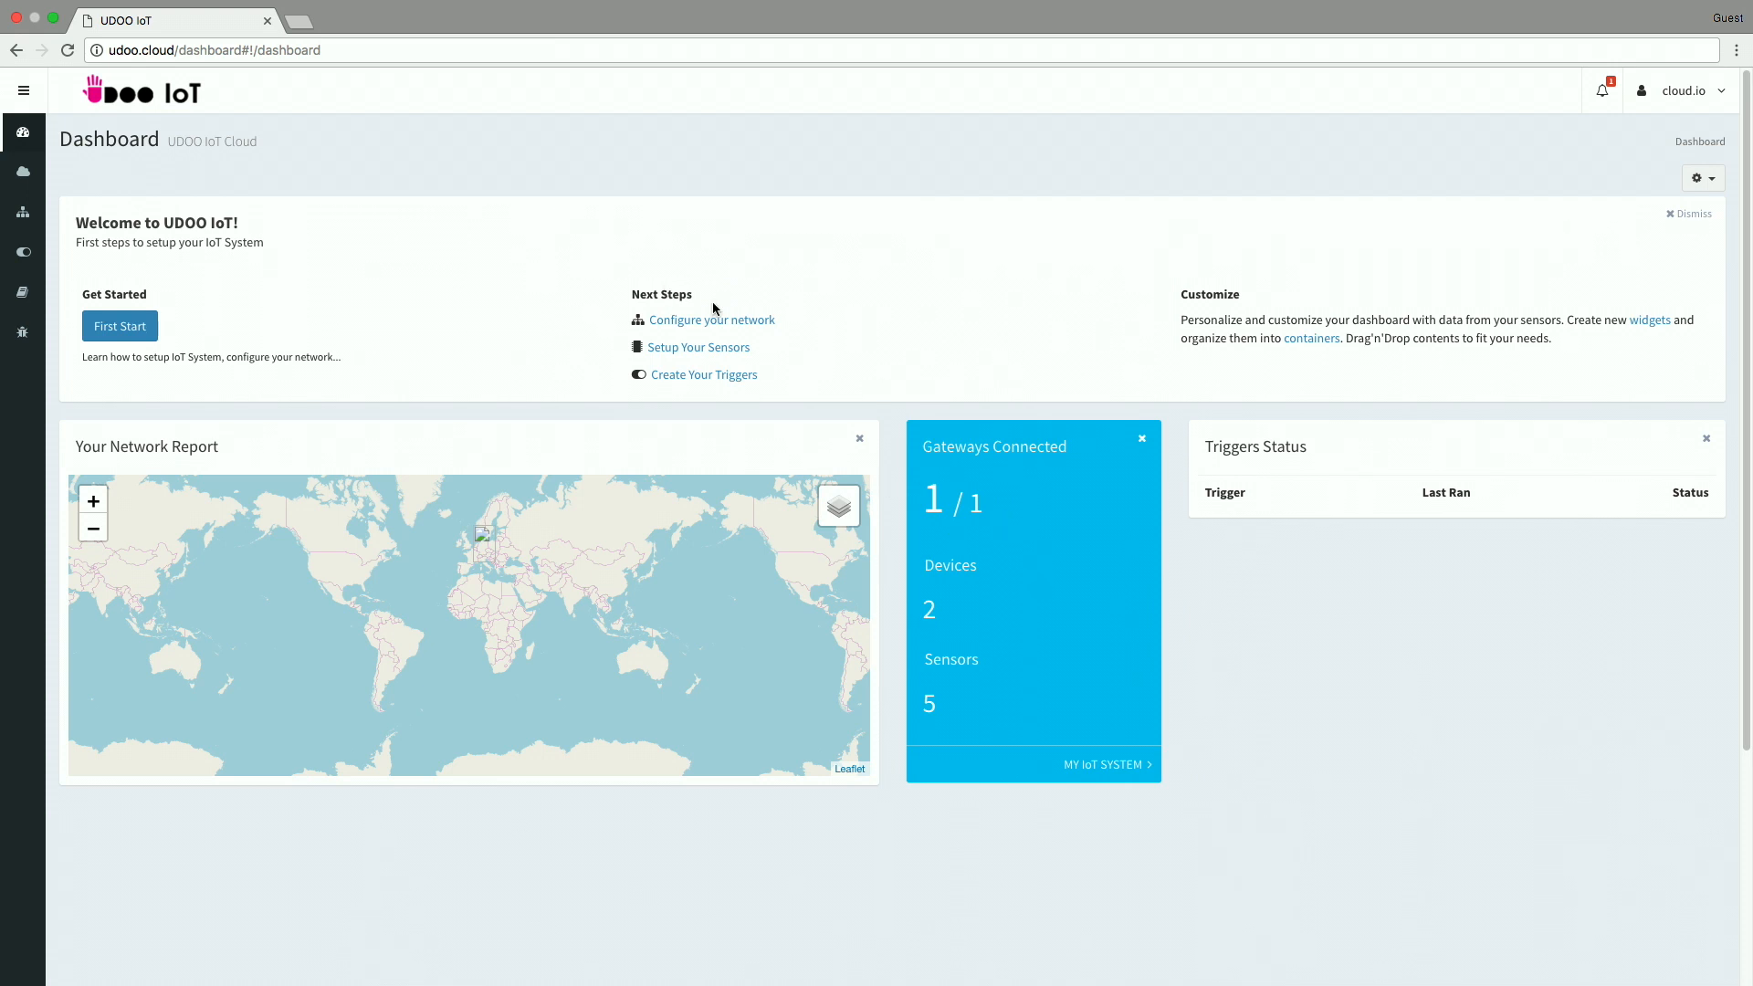
{"action": "left_click", "coordinate": [1105, 765]}
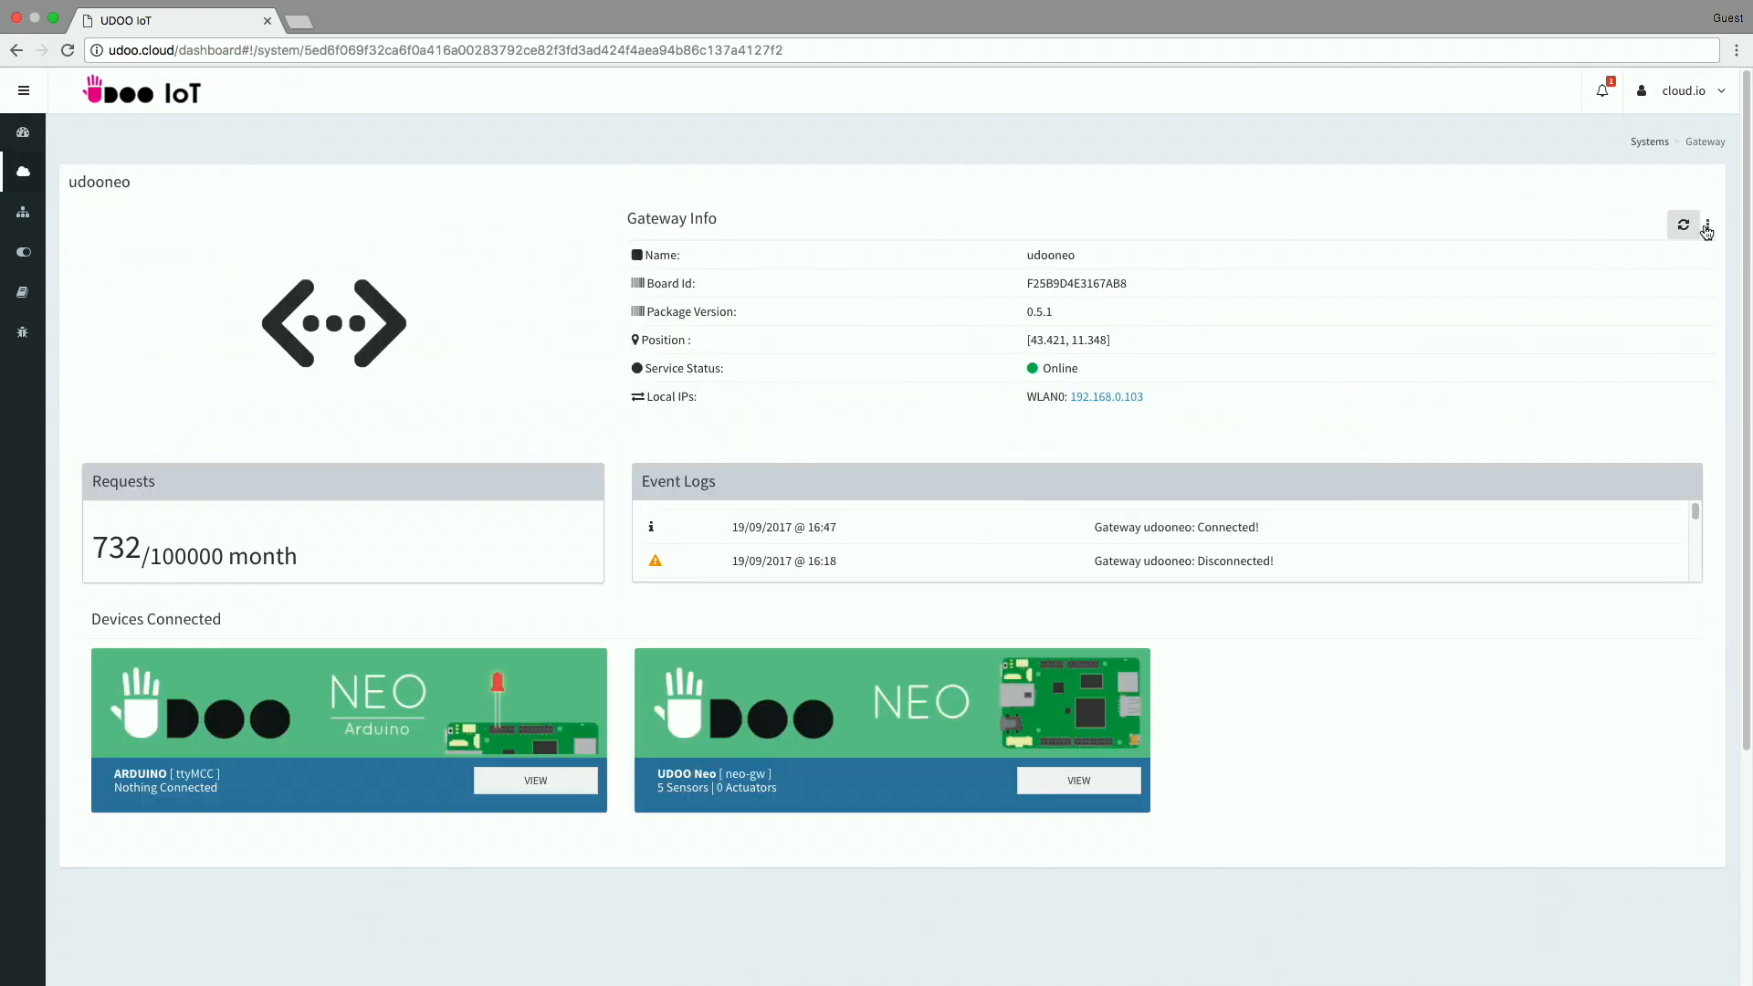
{"action": "left_click", "coordinate": [1706, 225]}
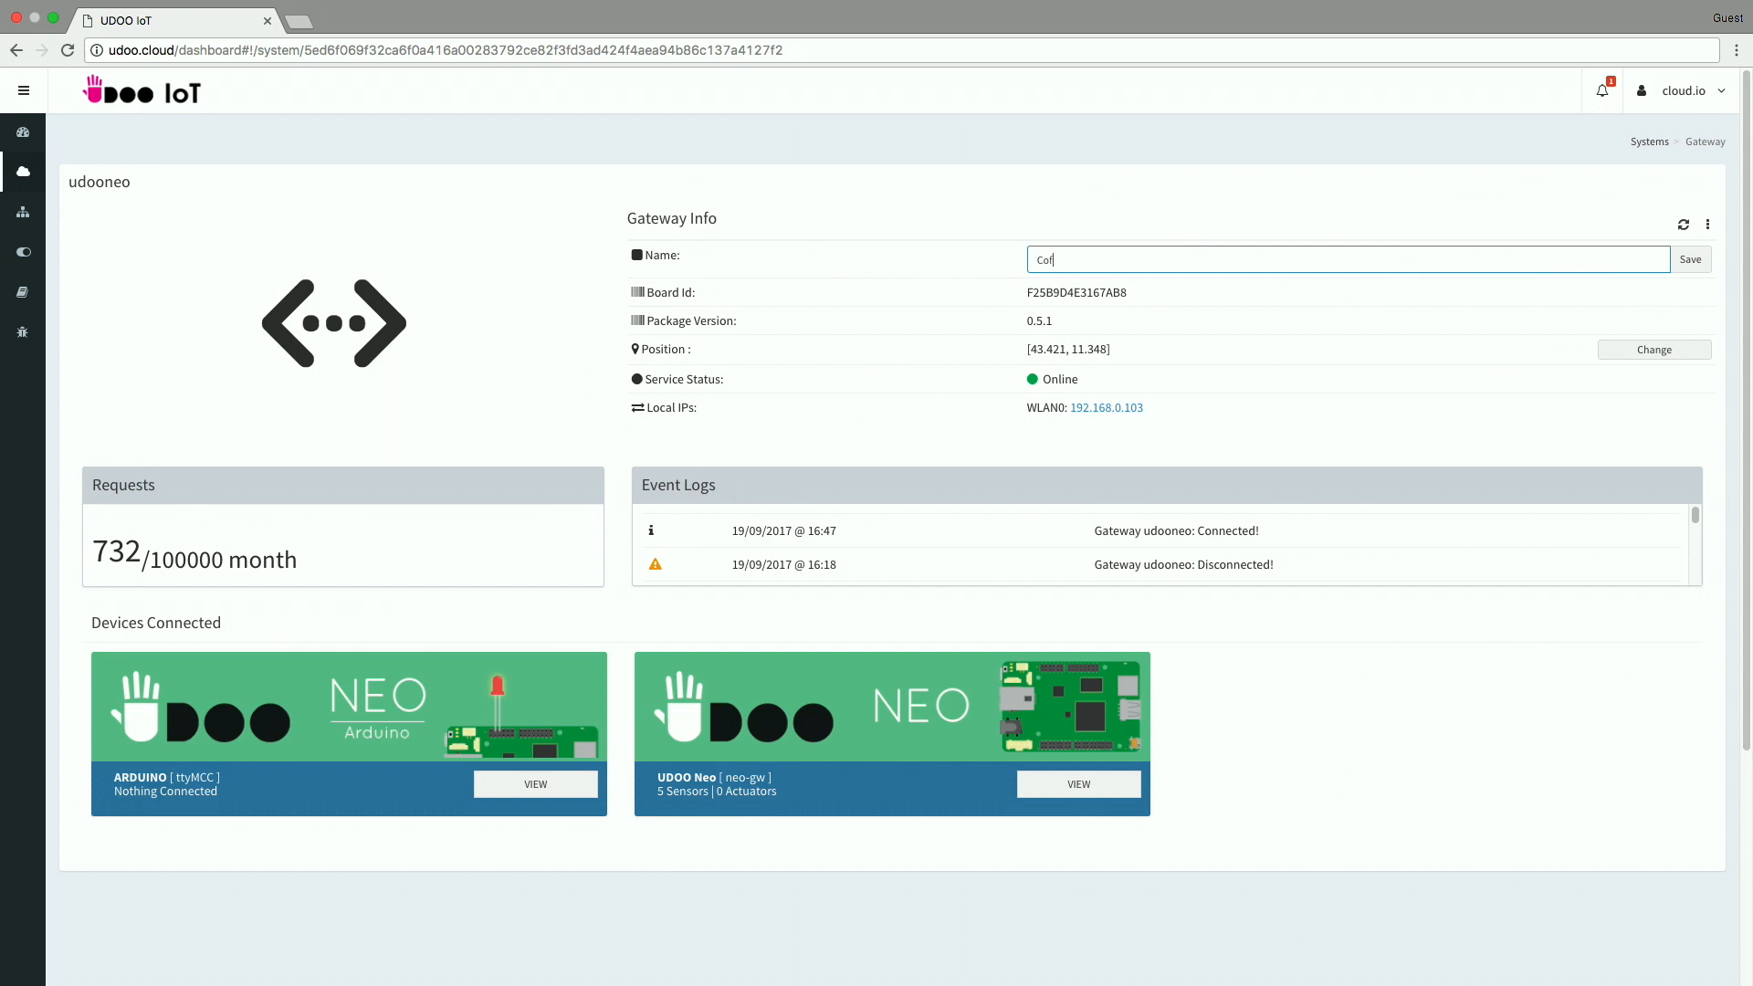
{"action": "left_click", "coordinate": [1691, 258]}
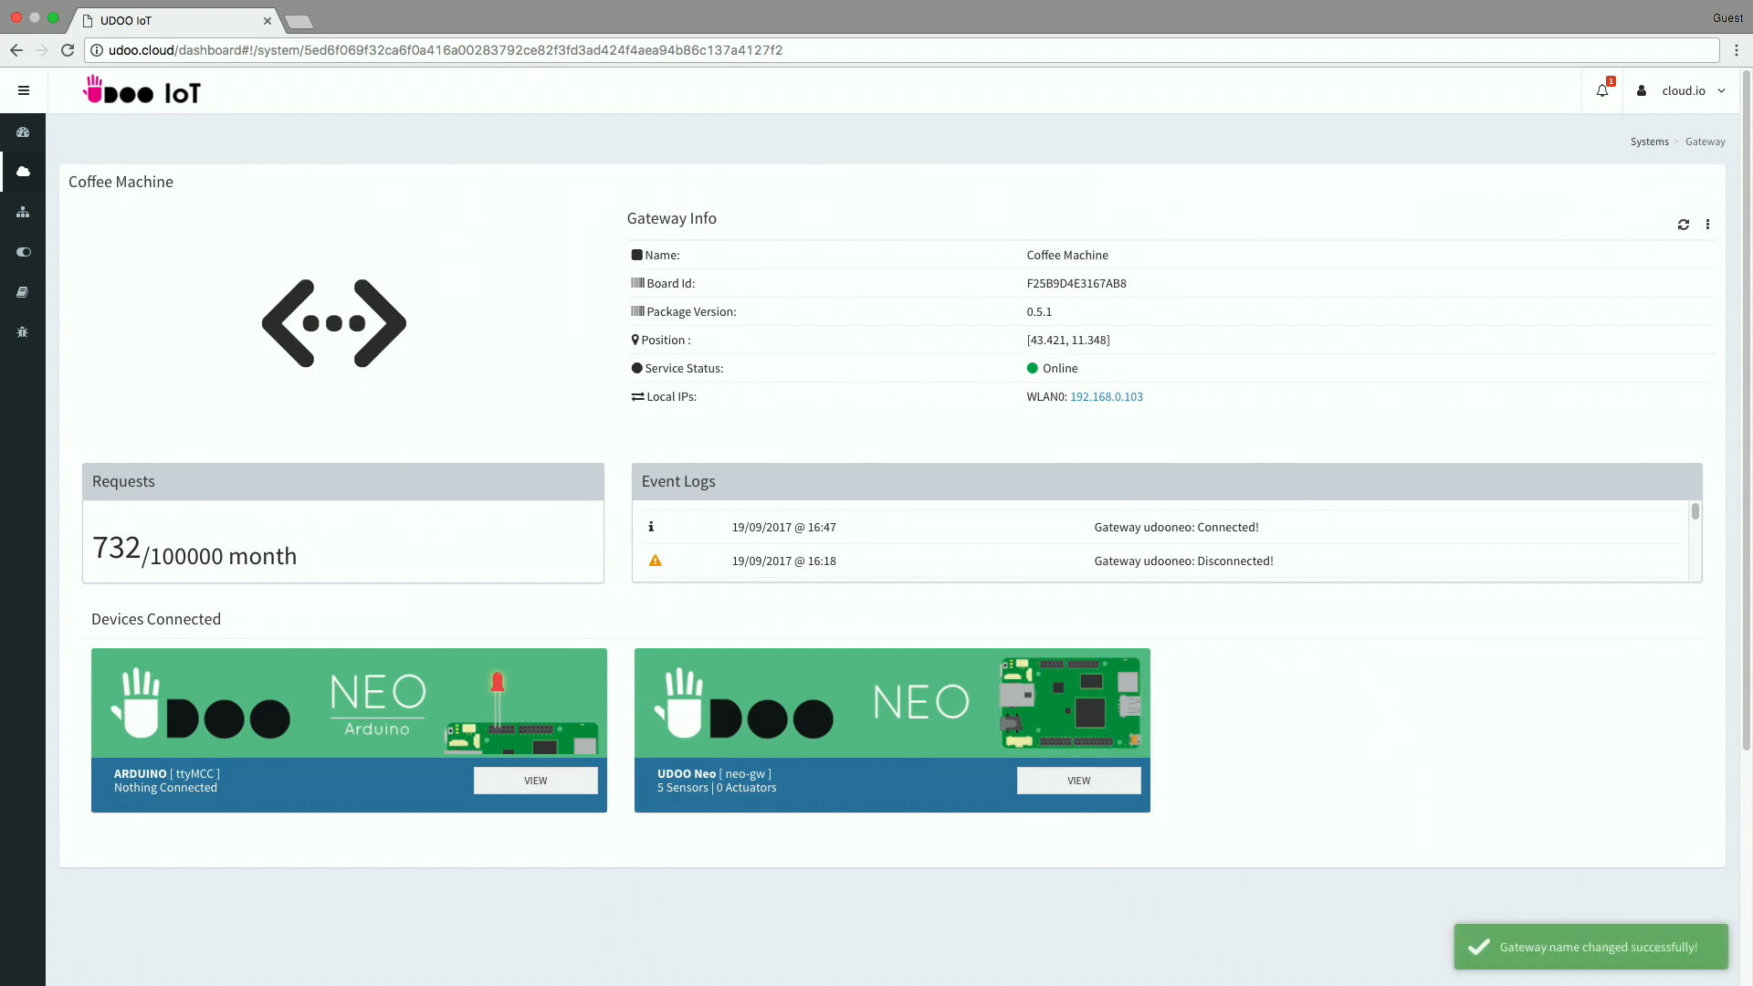
Step: Add an ANALOG READ sensor on pin 0 named 'Water level' with a refresh time to the Arduino device
{"action": "left_click", "coordinate": [535, 779]}
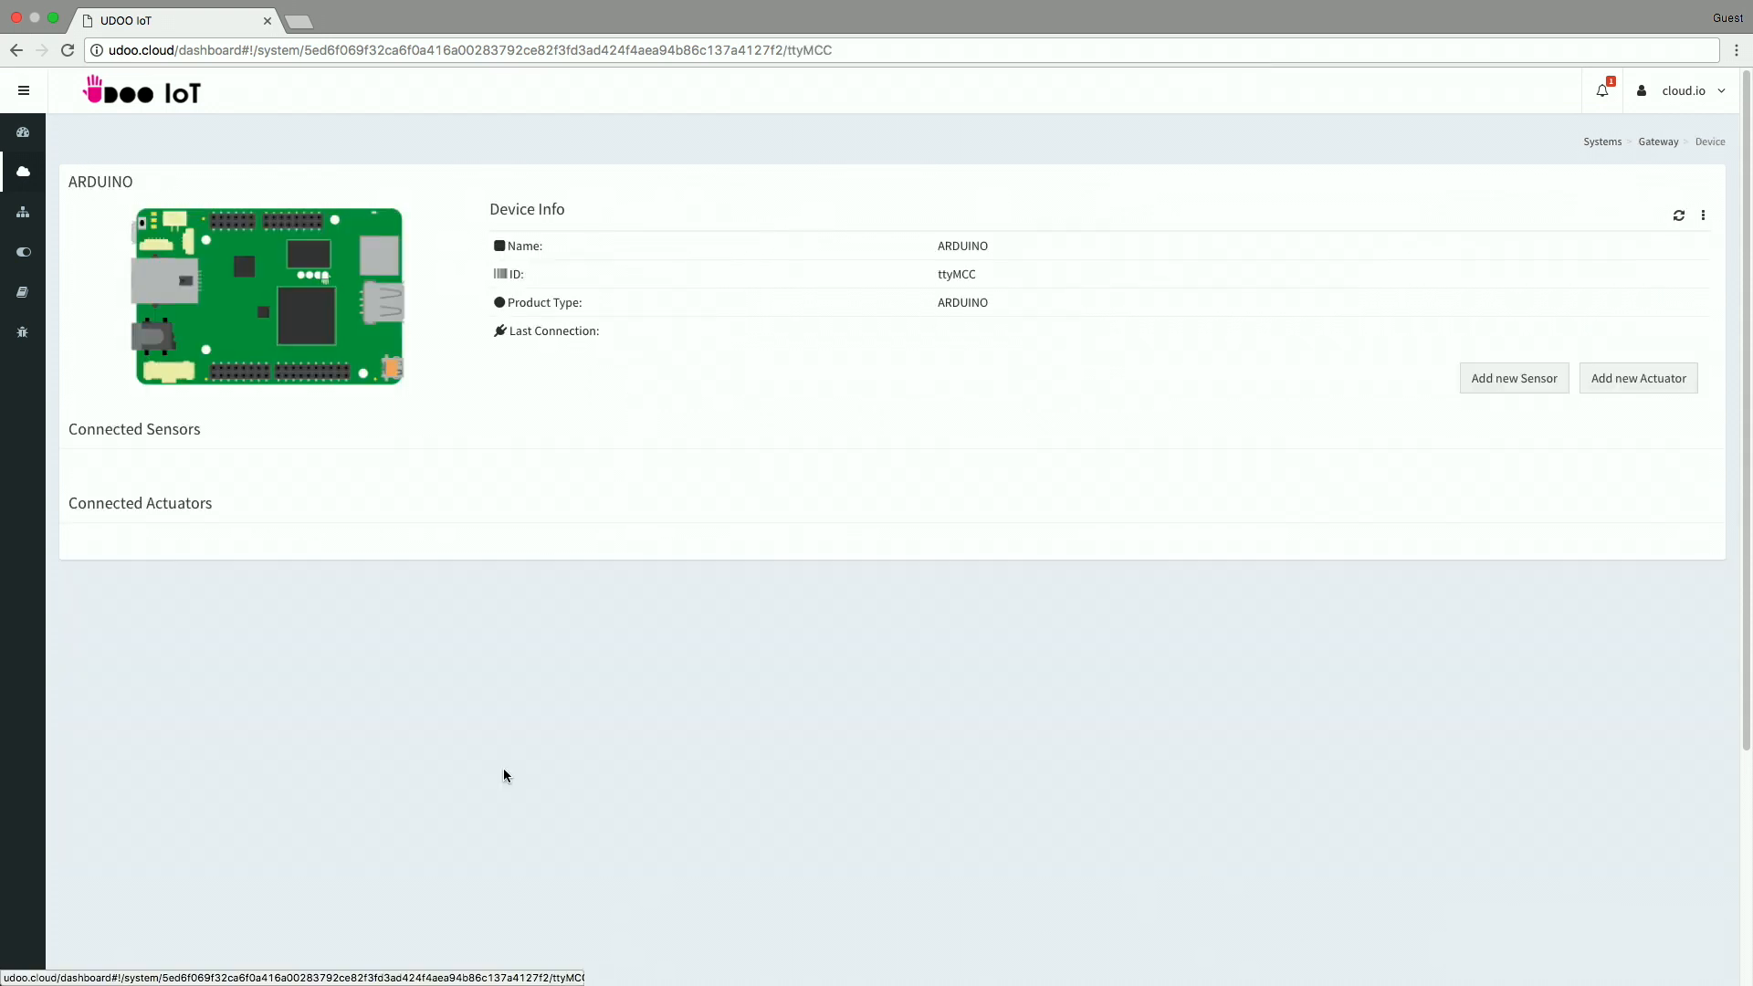
{"action": "left_click", "coordinate": [1514, 378]}
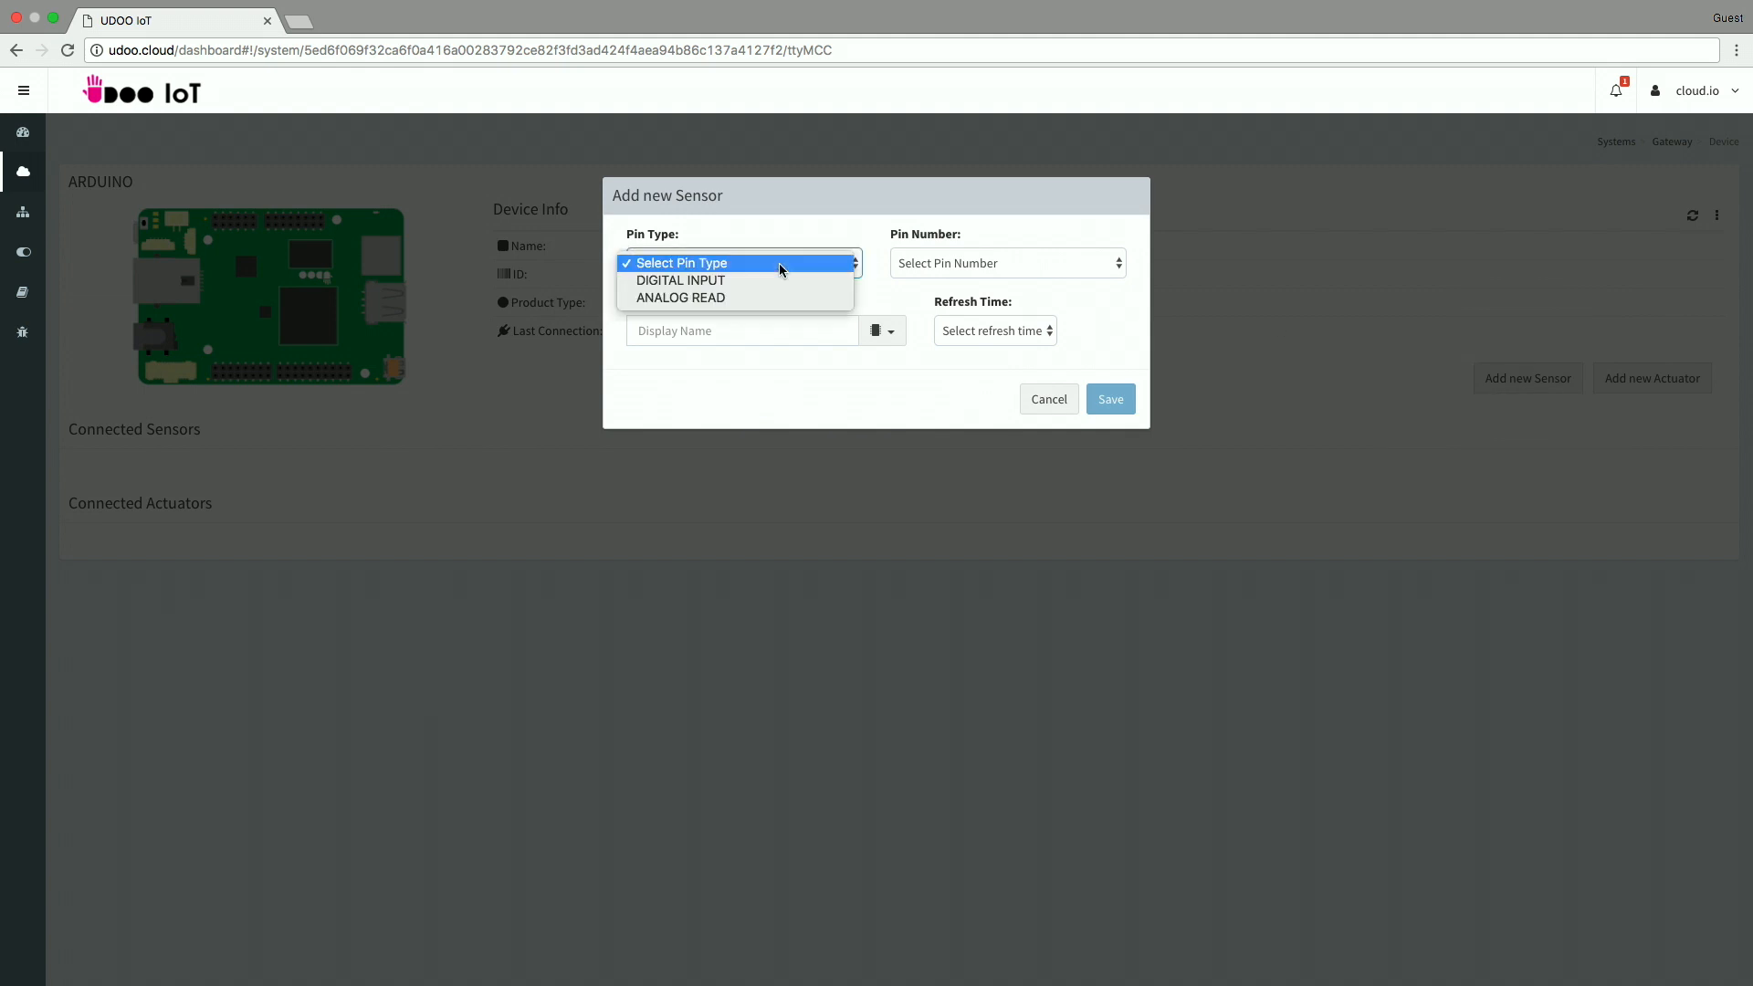
{"action": "left_click", "coordinate": [679, 298]}
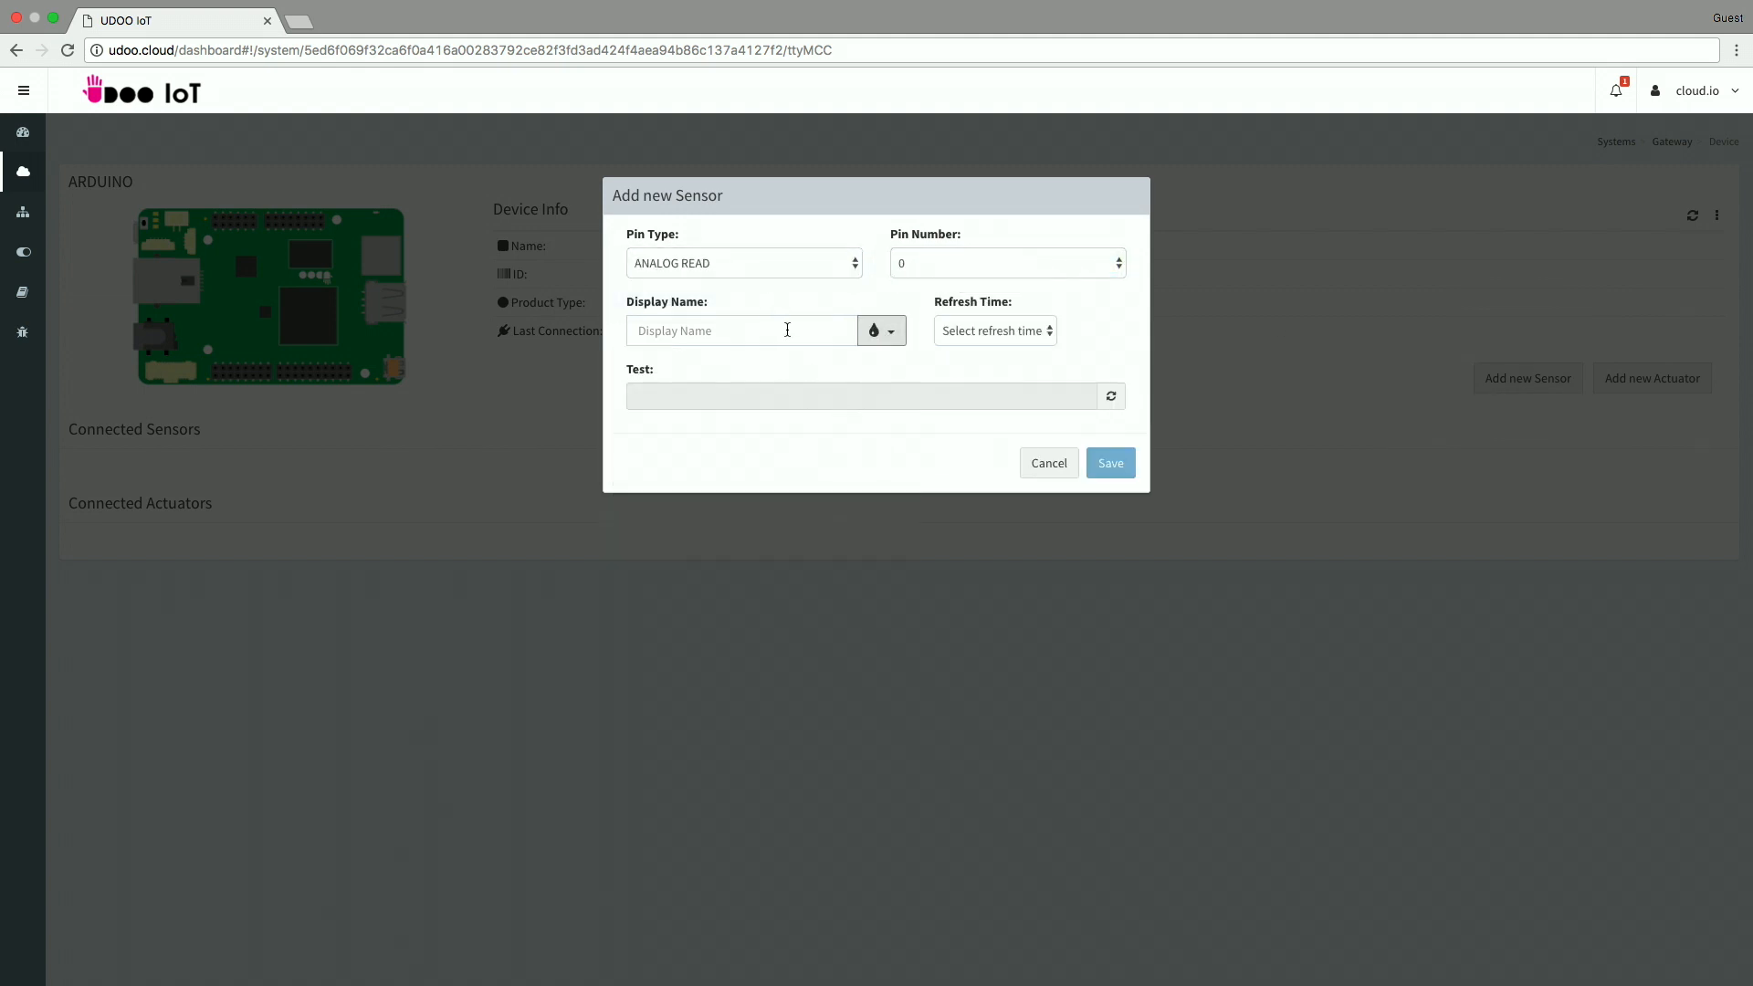
{"action": "type", "text": "Water level"}
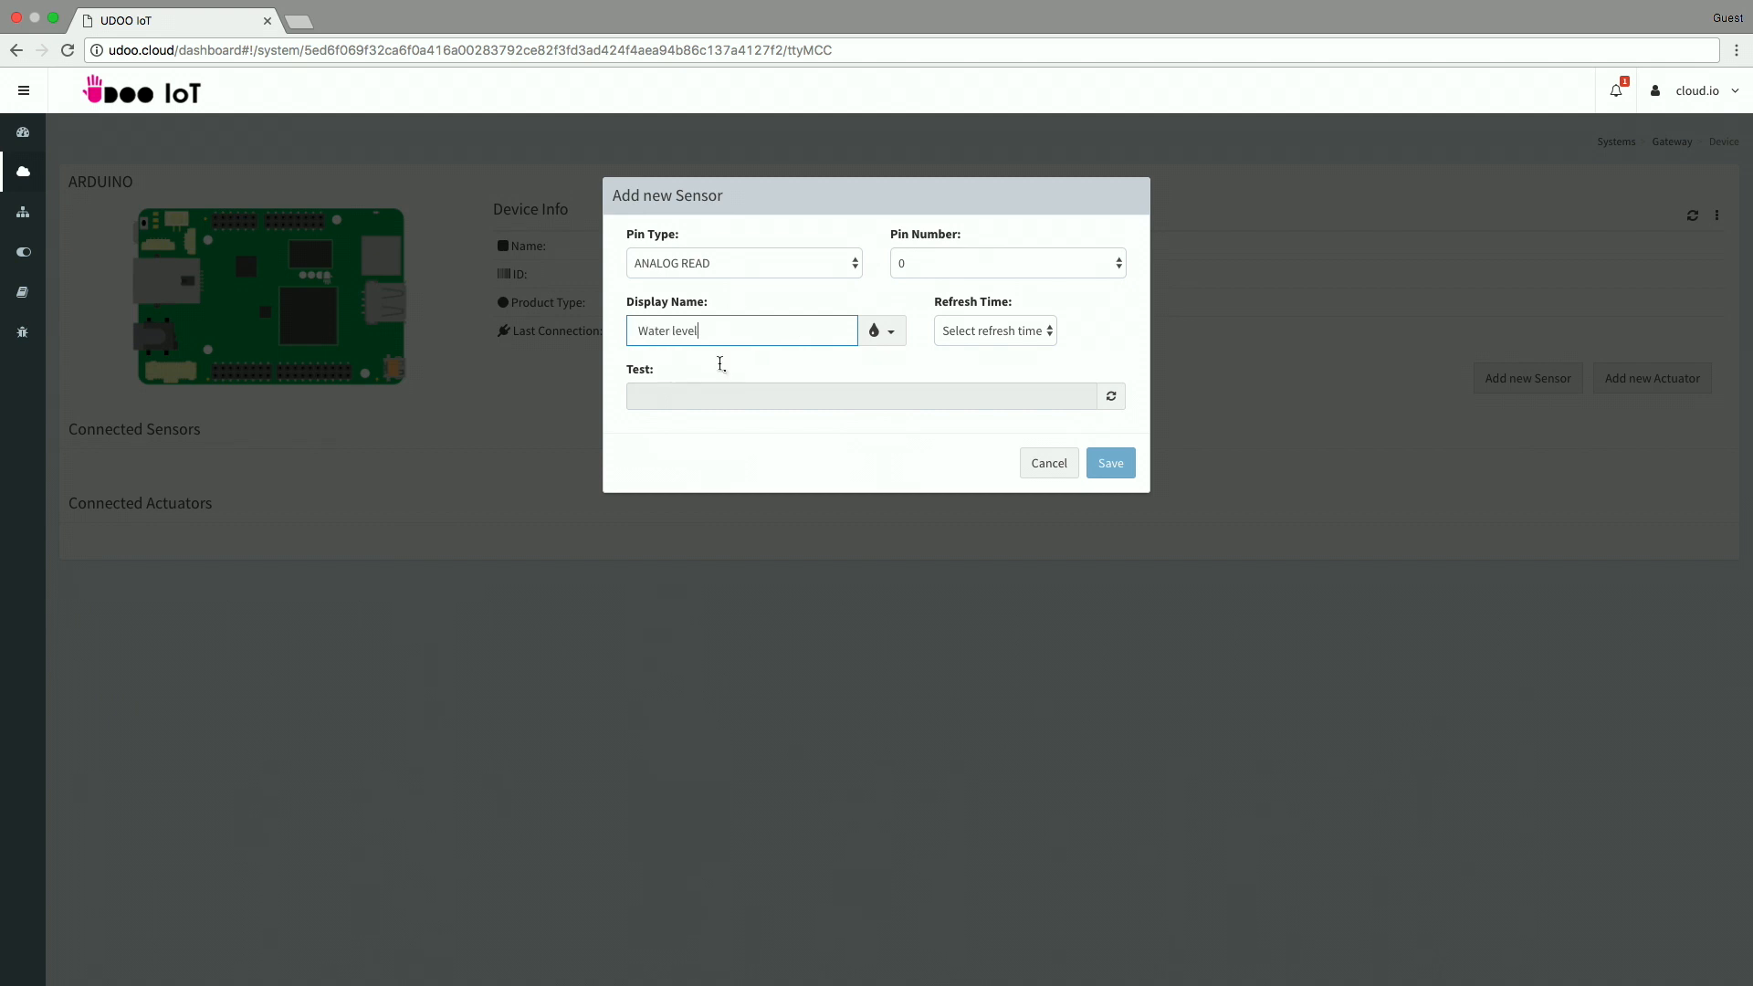
{"action": "left_click", "coordinate": [1109, 462]}
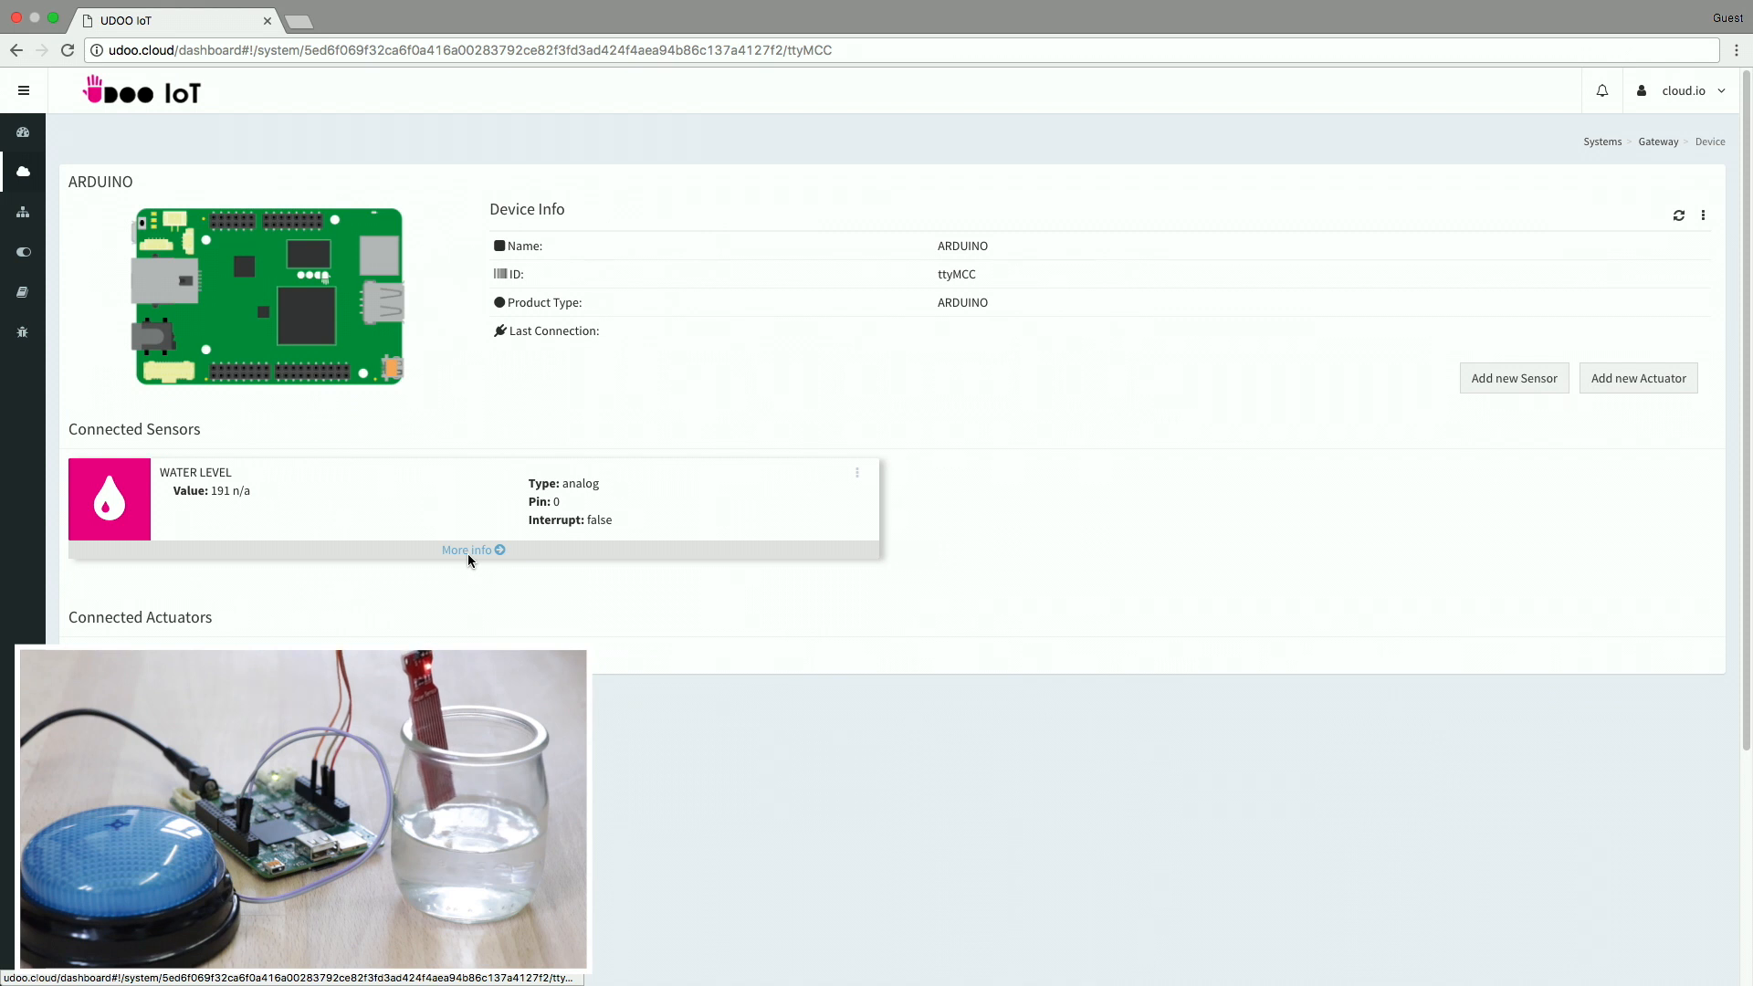
{"action": "left_click", "coordinate": [466, 550]}
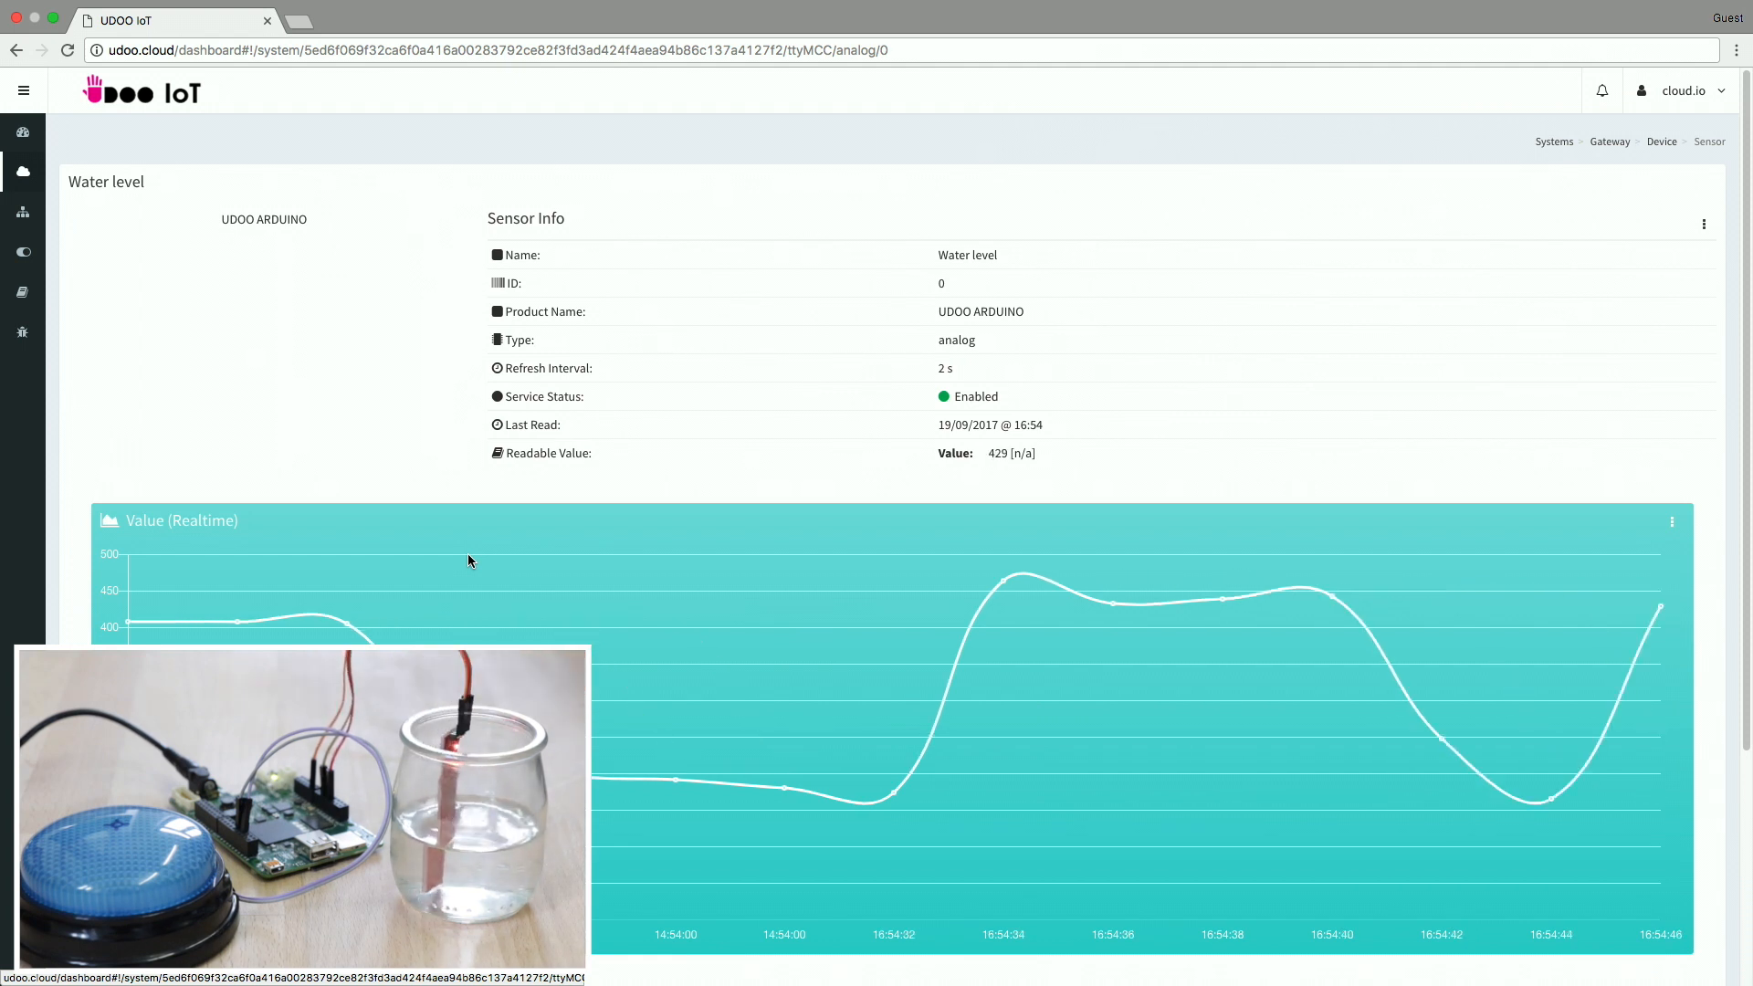
{"action": "left_click", "coordinate": [16, 50]}
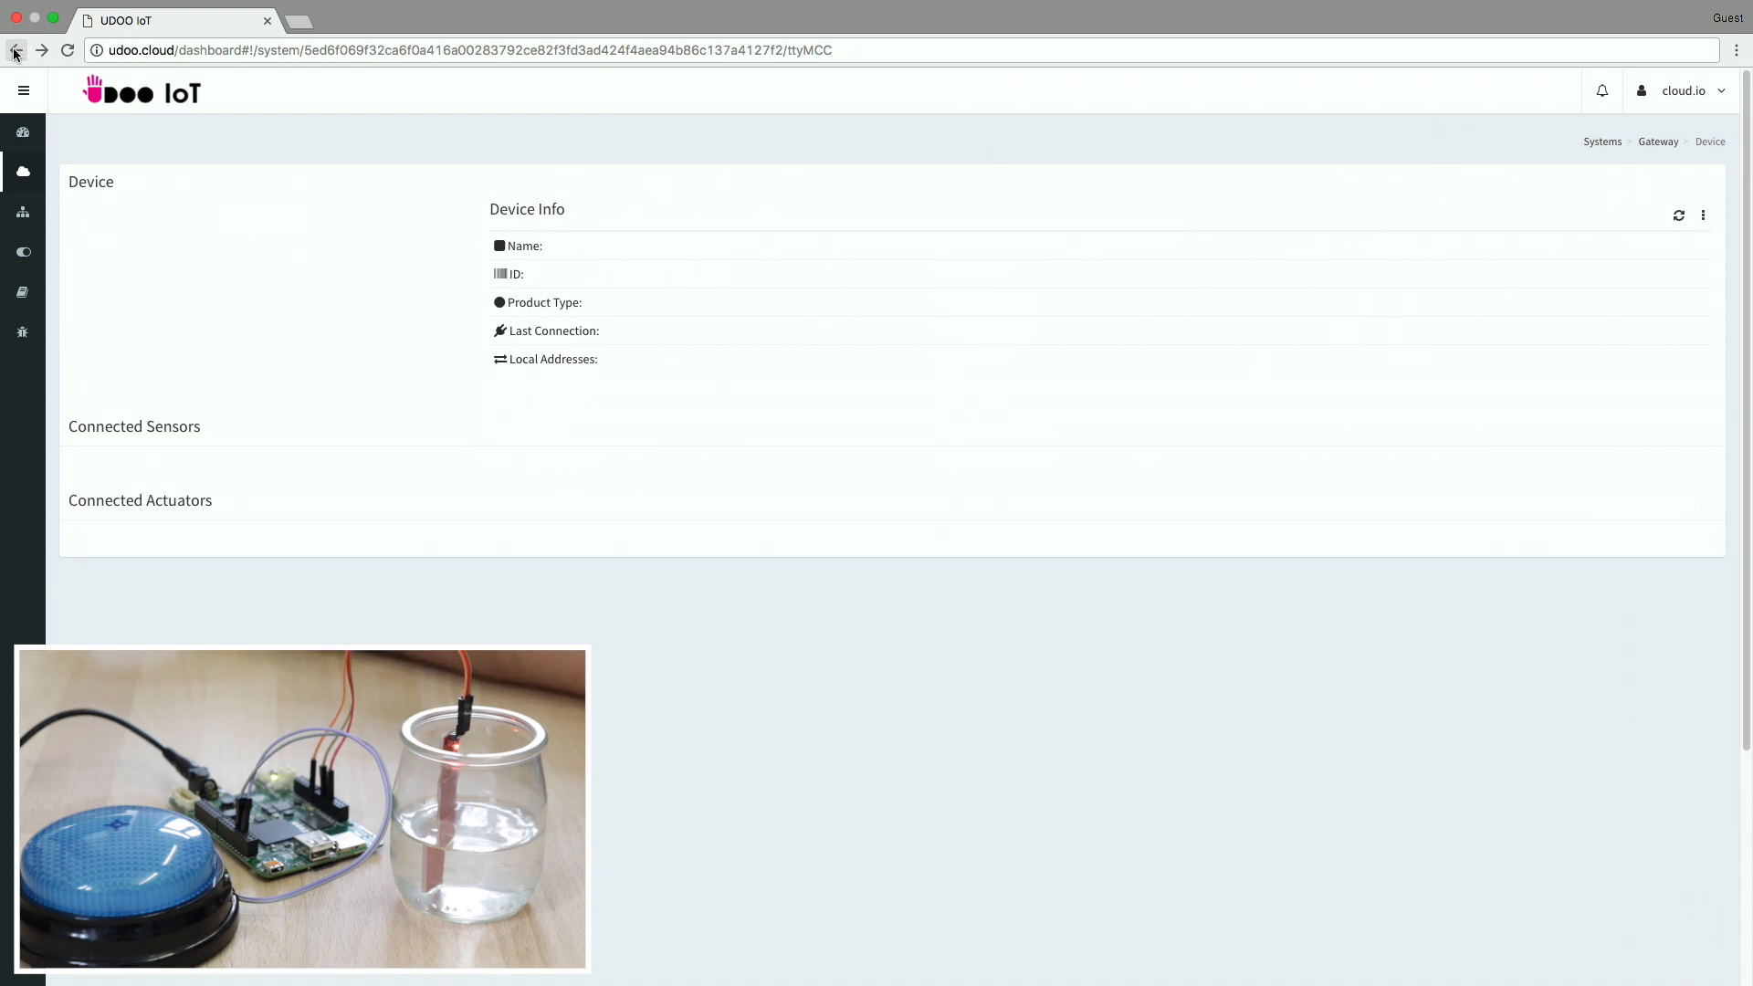
Step: Add a DIGITAL OUTPUT actuator on pin 12 named 'Alarm' with a speaker icon and save it
{"action": "left_click", "coordinate": [1652, 378]}
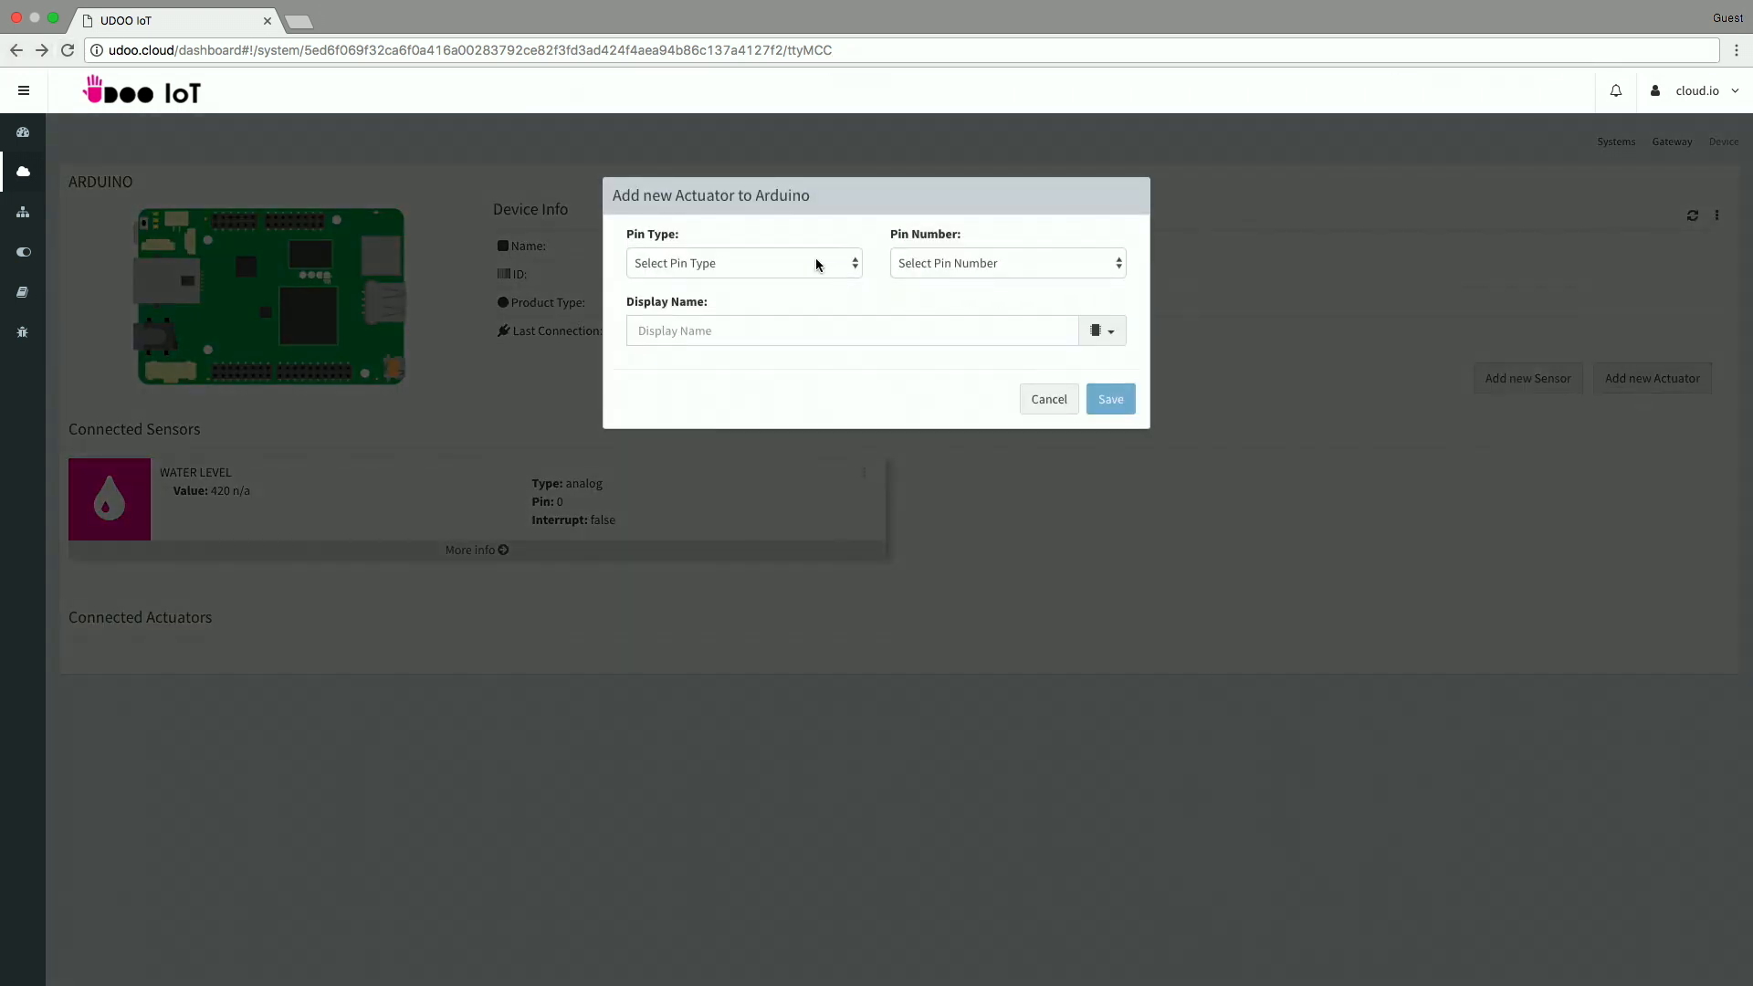
{"action": "left_click", "coordinate": [1003, 263]}
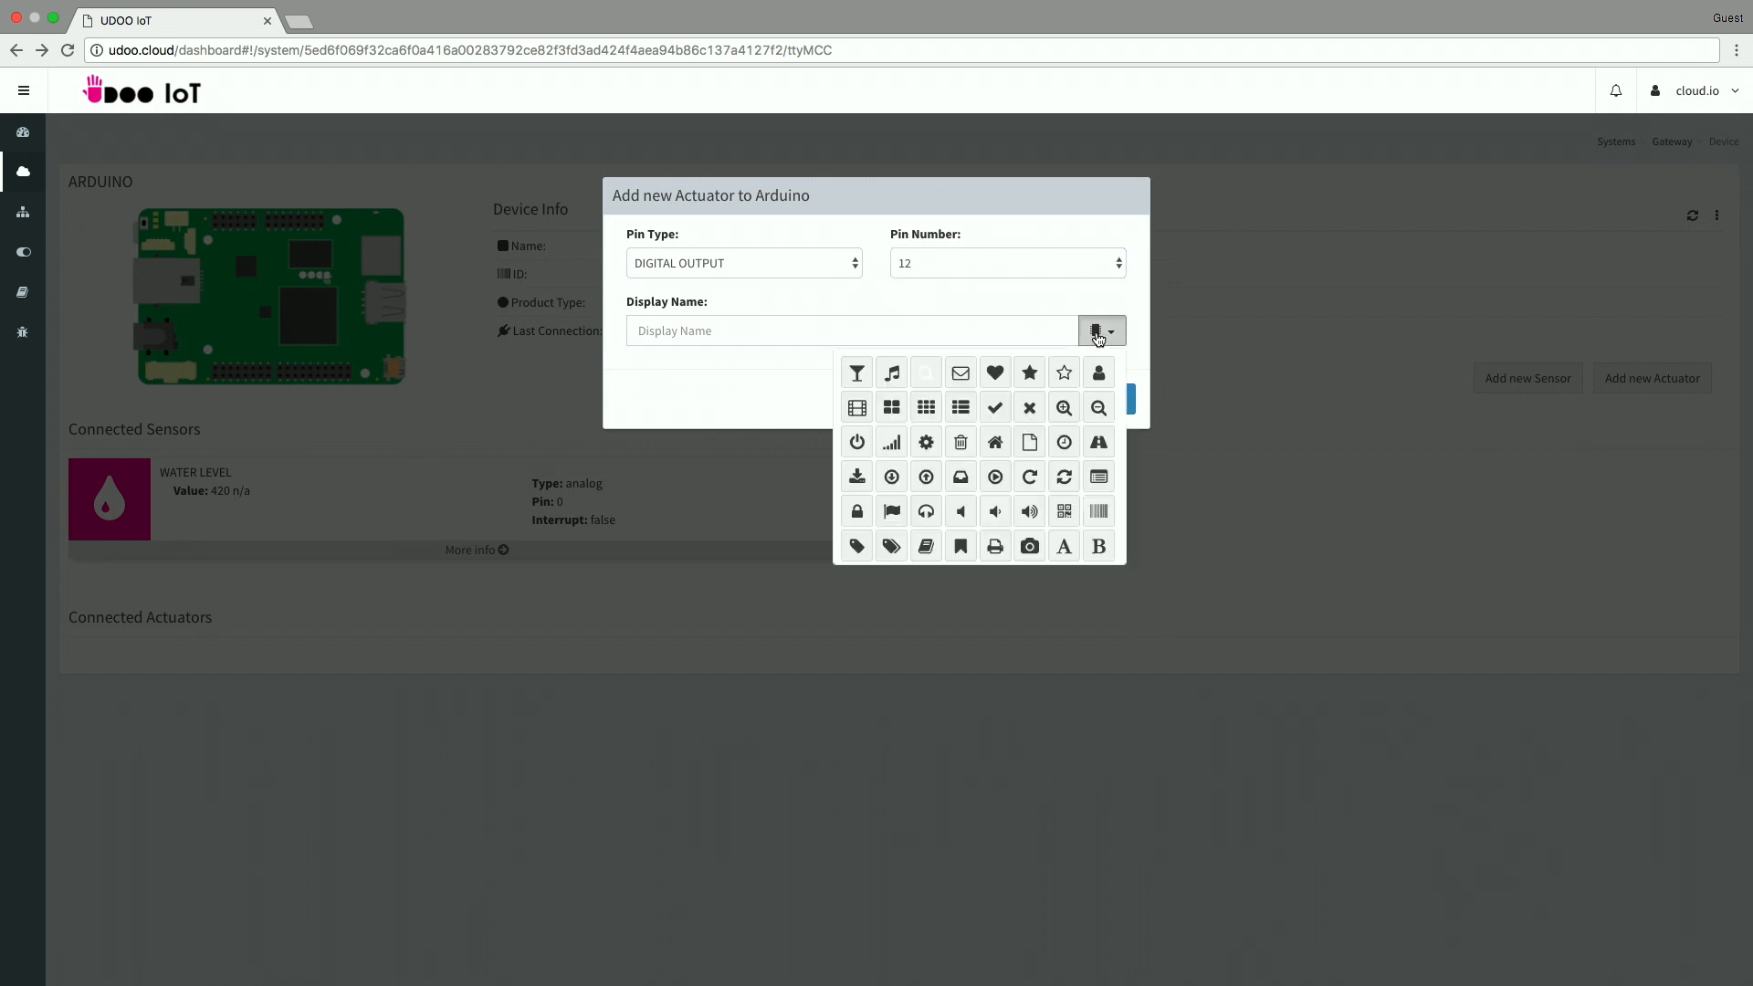
{"action": "left_click", "coordinate": [1029, 512]}
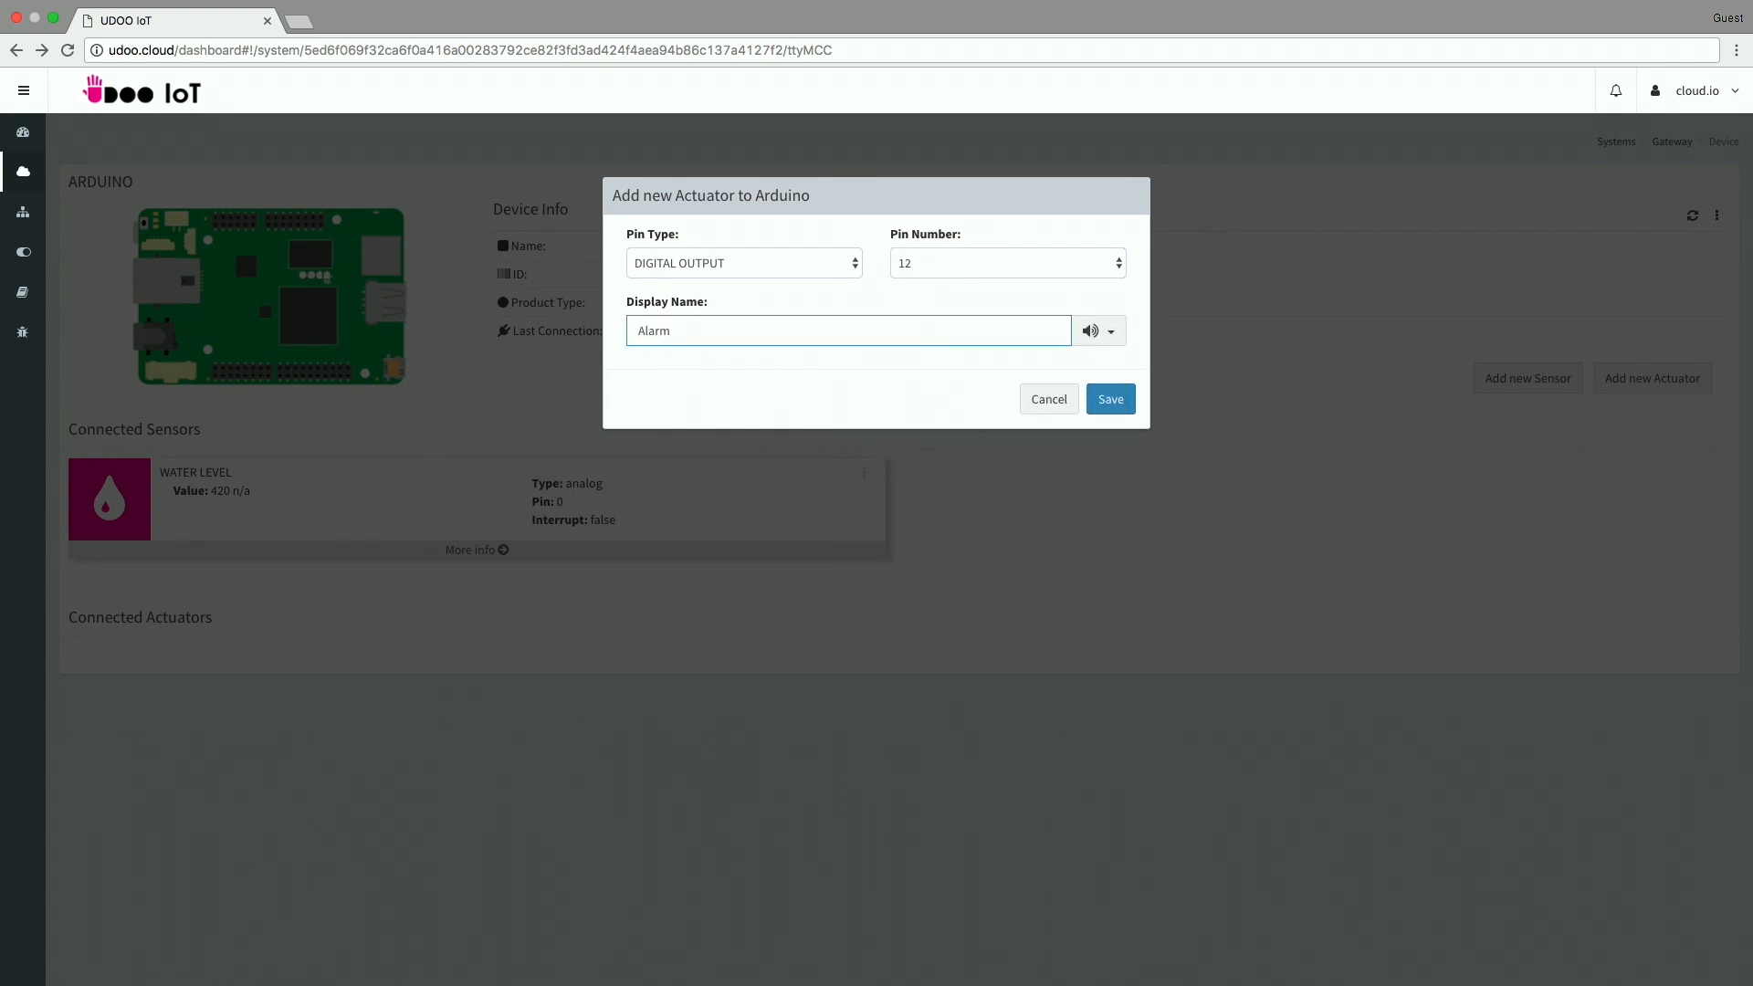
{"action": "left_click", "coordinate": [1109, 400]}
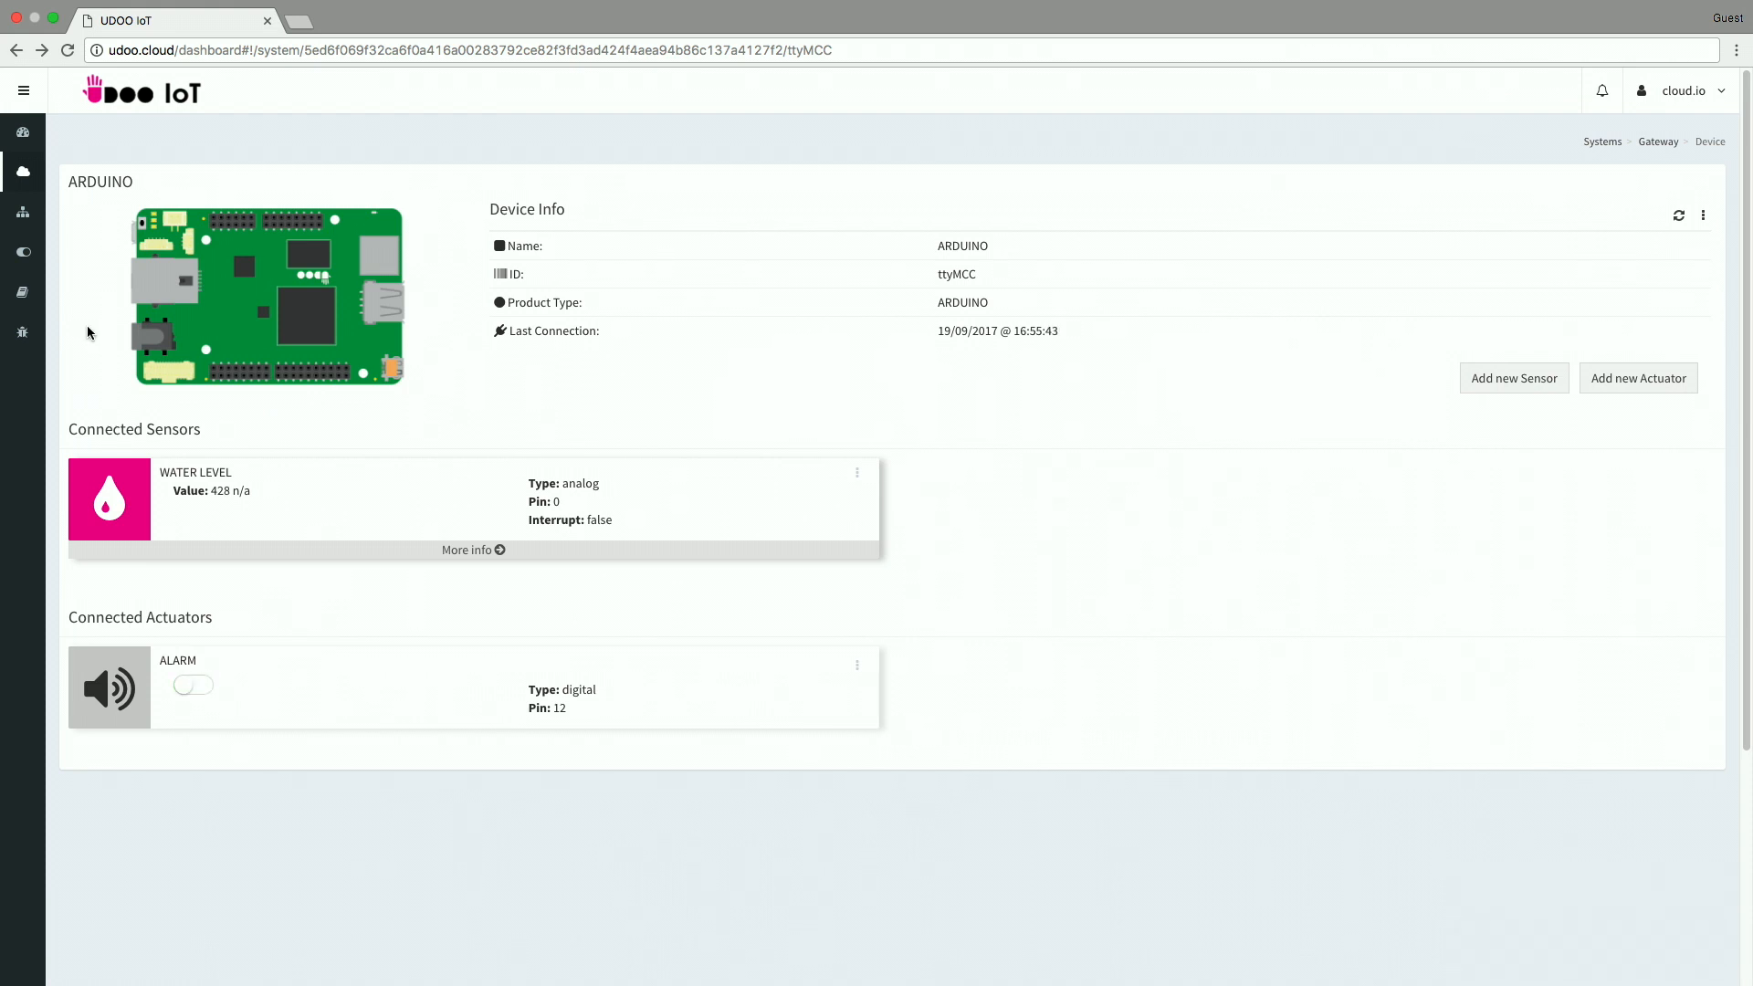
{"action": "mouse_move", "coordinate": [22, 257]}
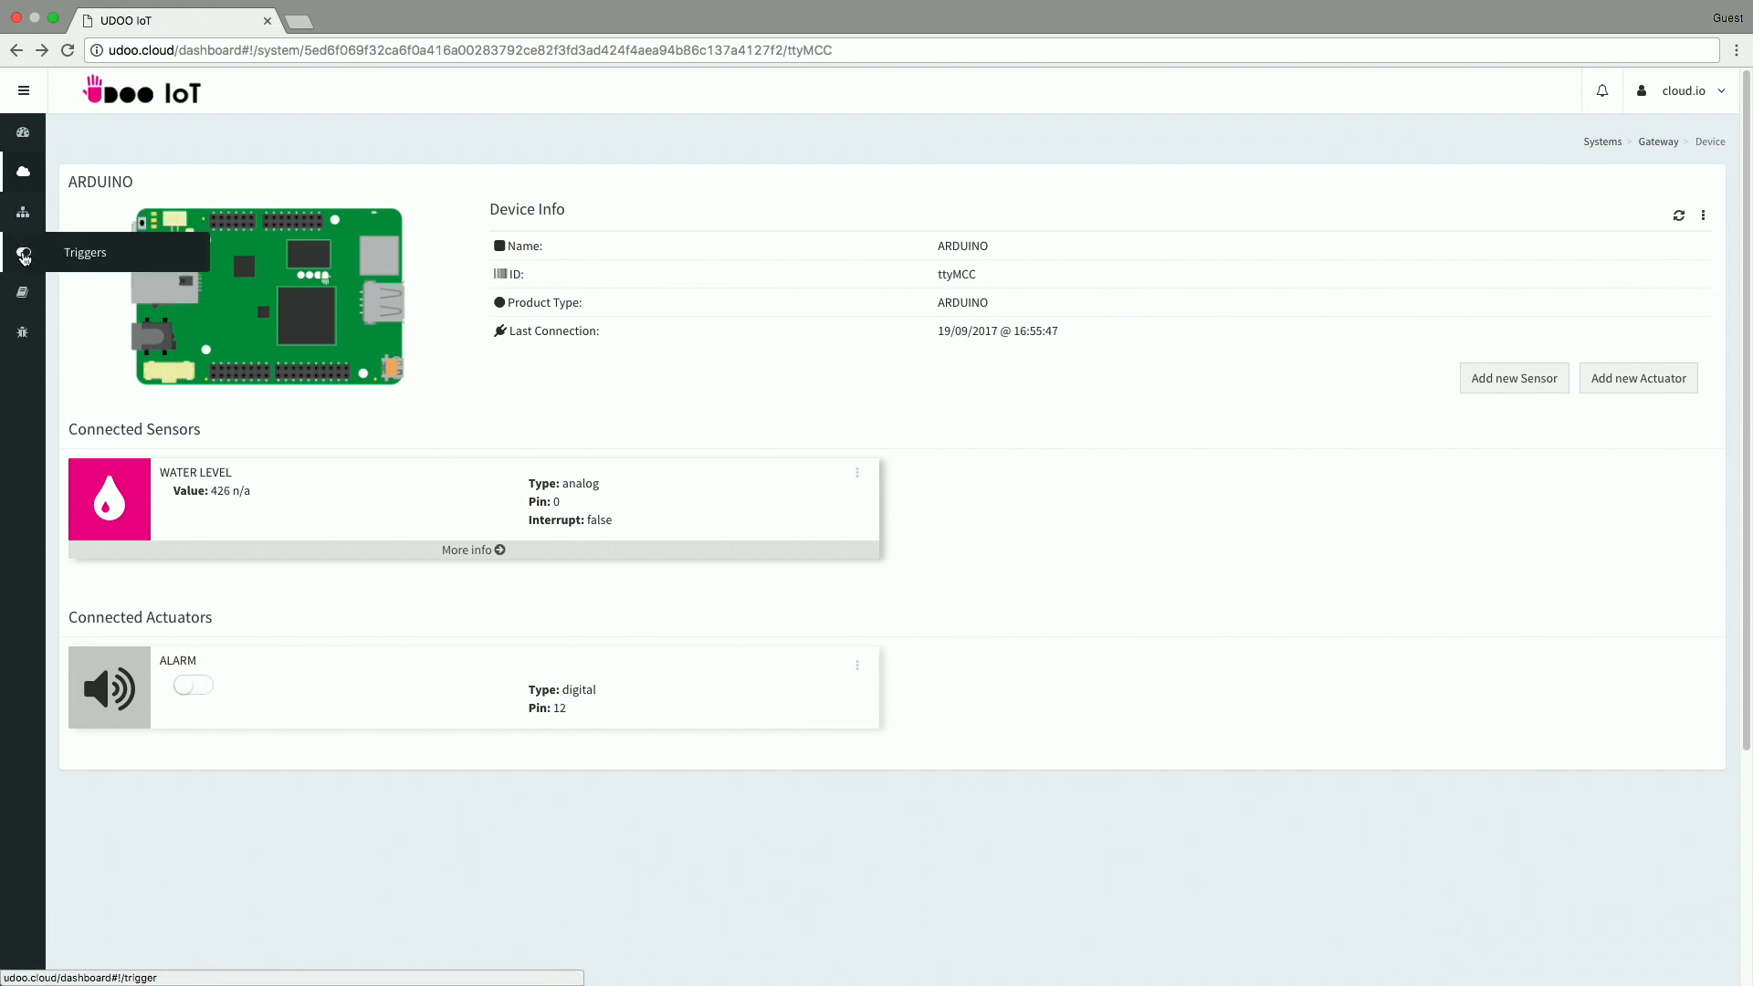
Step: Start a trigger named 'Low Water Level Alarm' with Coffee Machine as the condition's gateway
{"action": "left_click", "coordinate": [22, 257]}
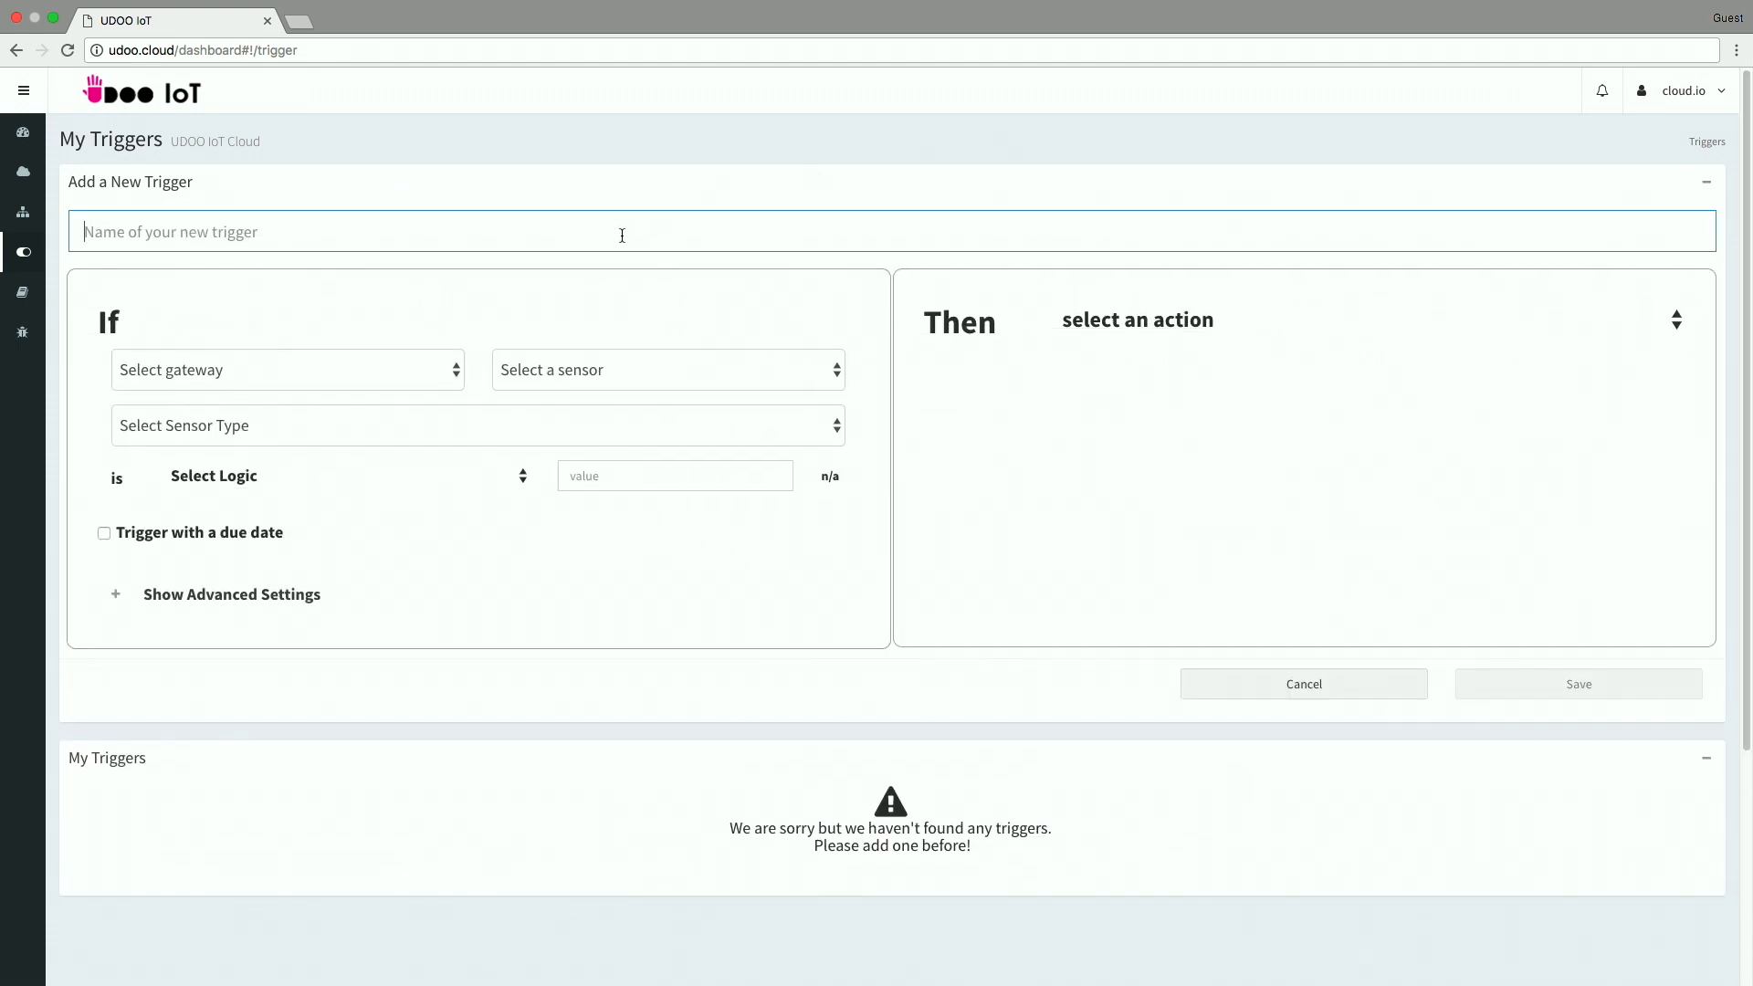
{"action": "type", "text": "Low Wate"}
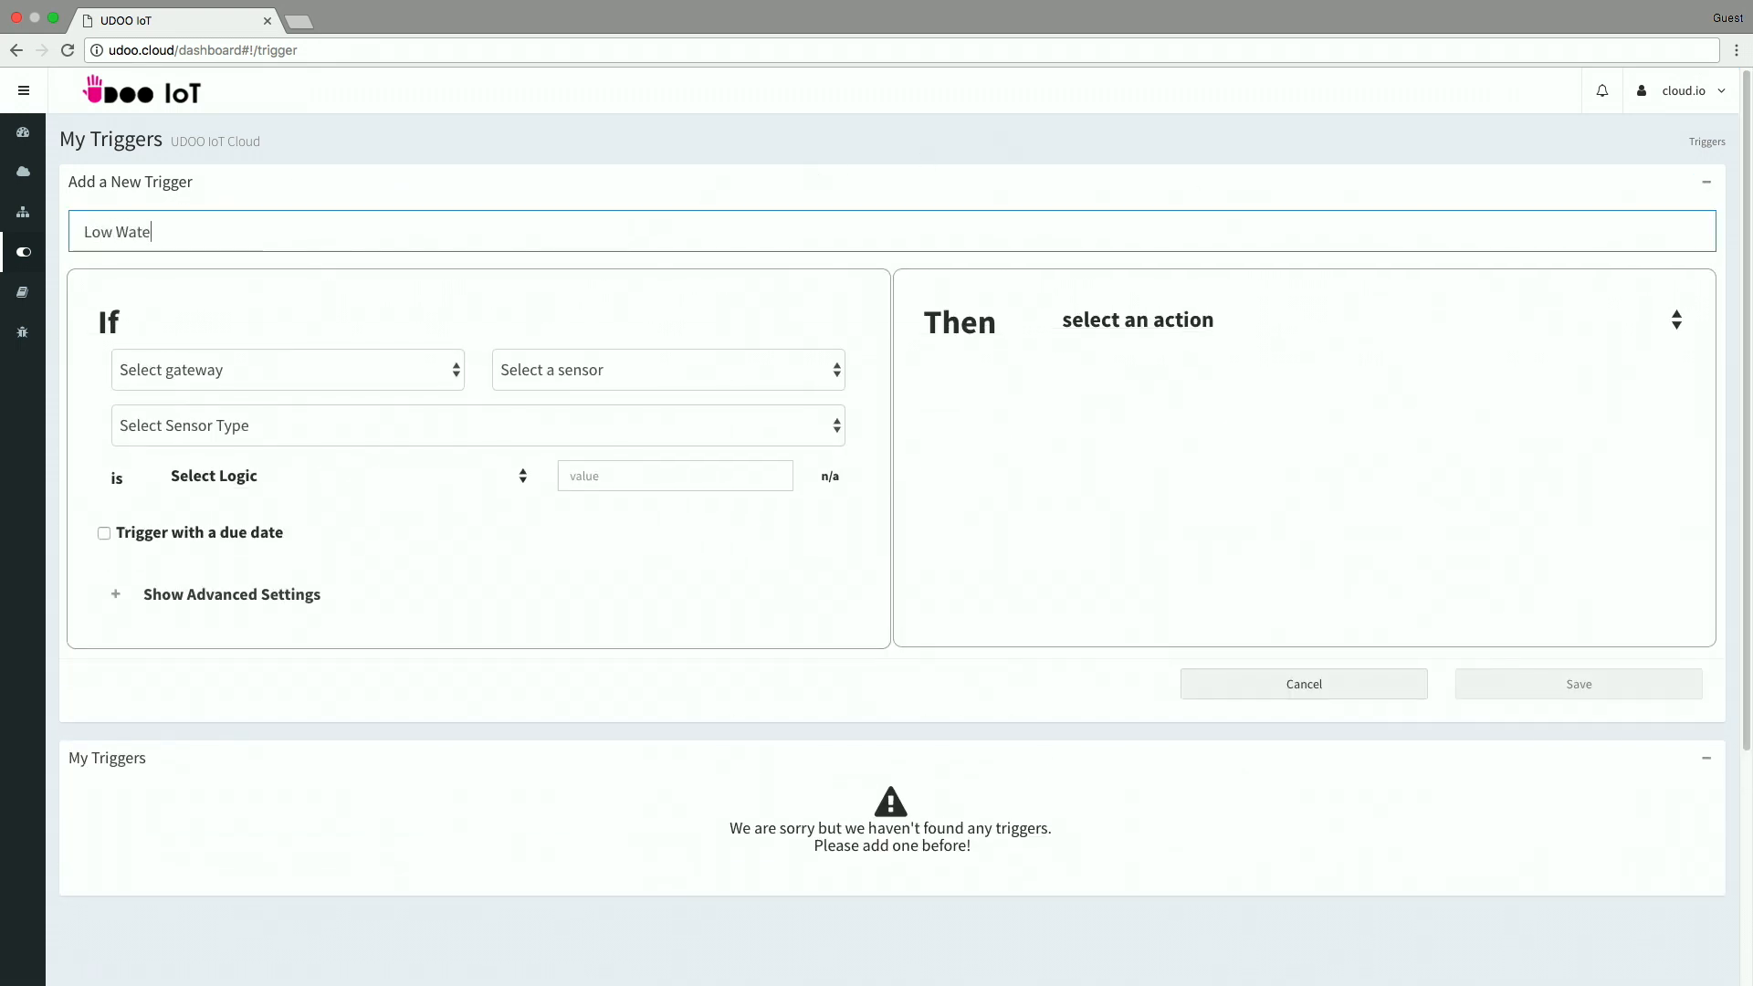
{"action": "type", "text": "r Level"}
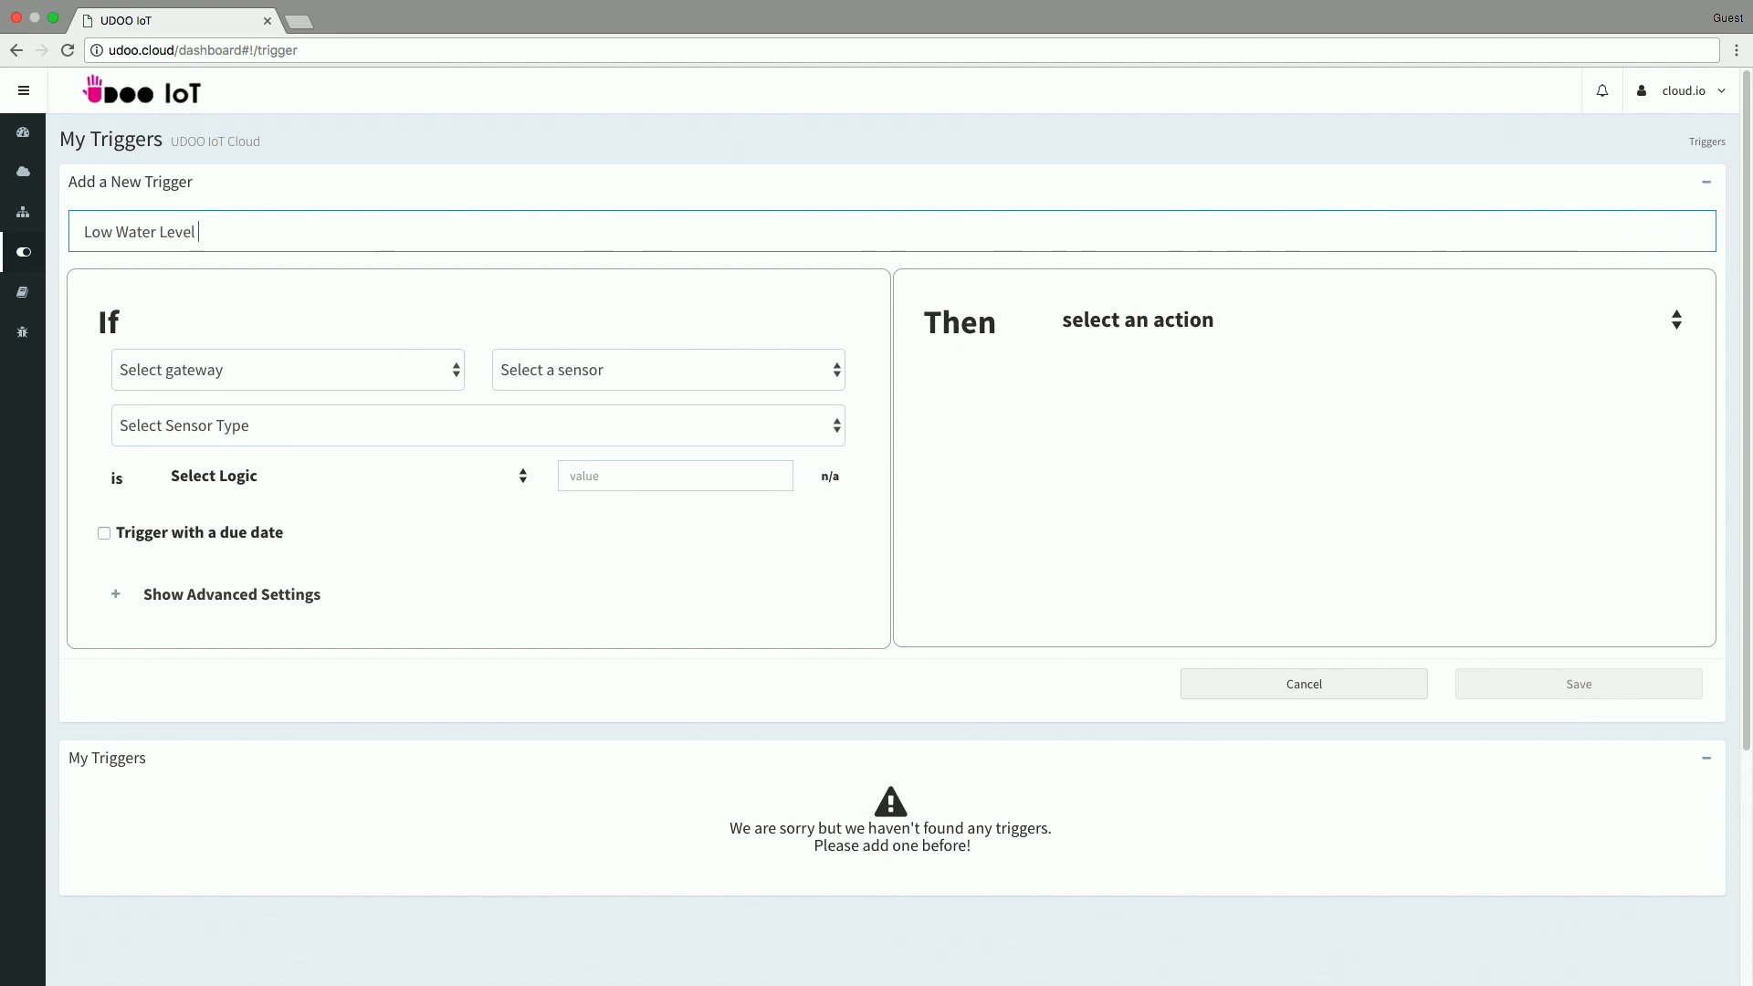
{"action": "left_click", "coordinate": [287, 369]}
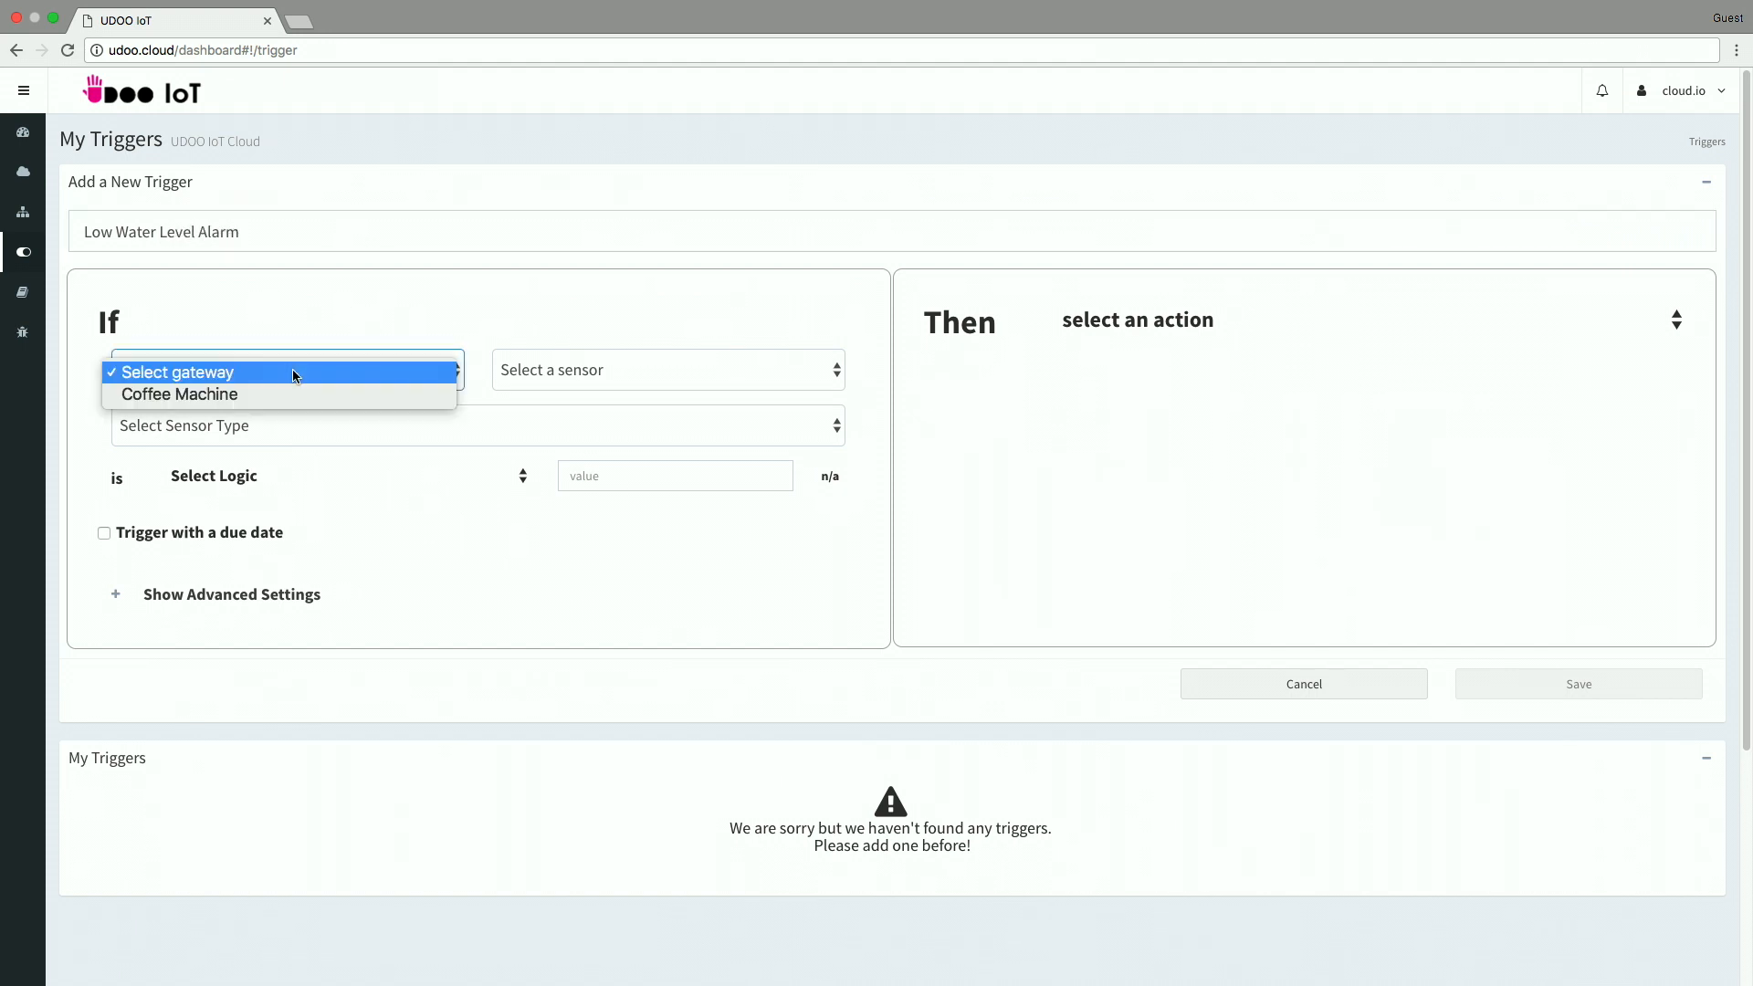
{"action": "left_click", "coordinate": [180, 394]}
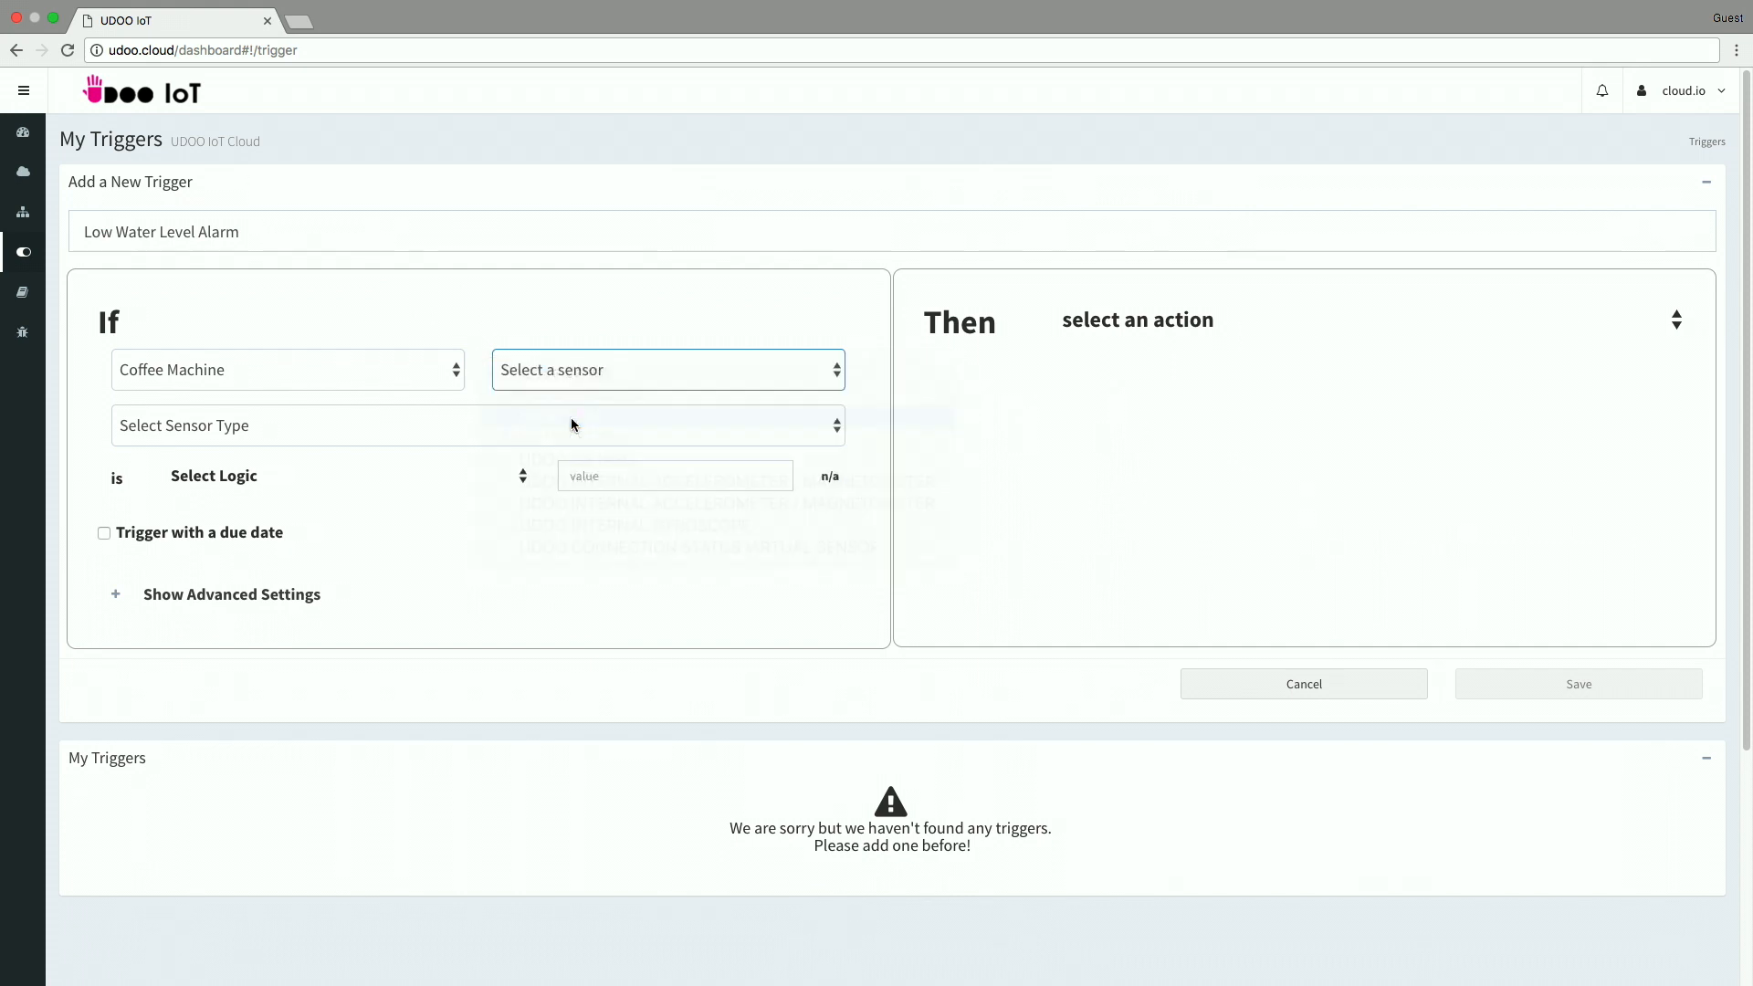
Step: Set the condition to Water level value lower than 200
{"action": "left_click", "coordinate": [666, 369]}
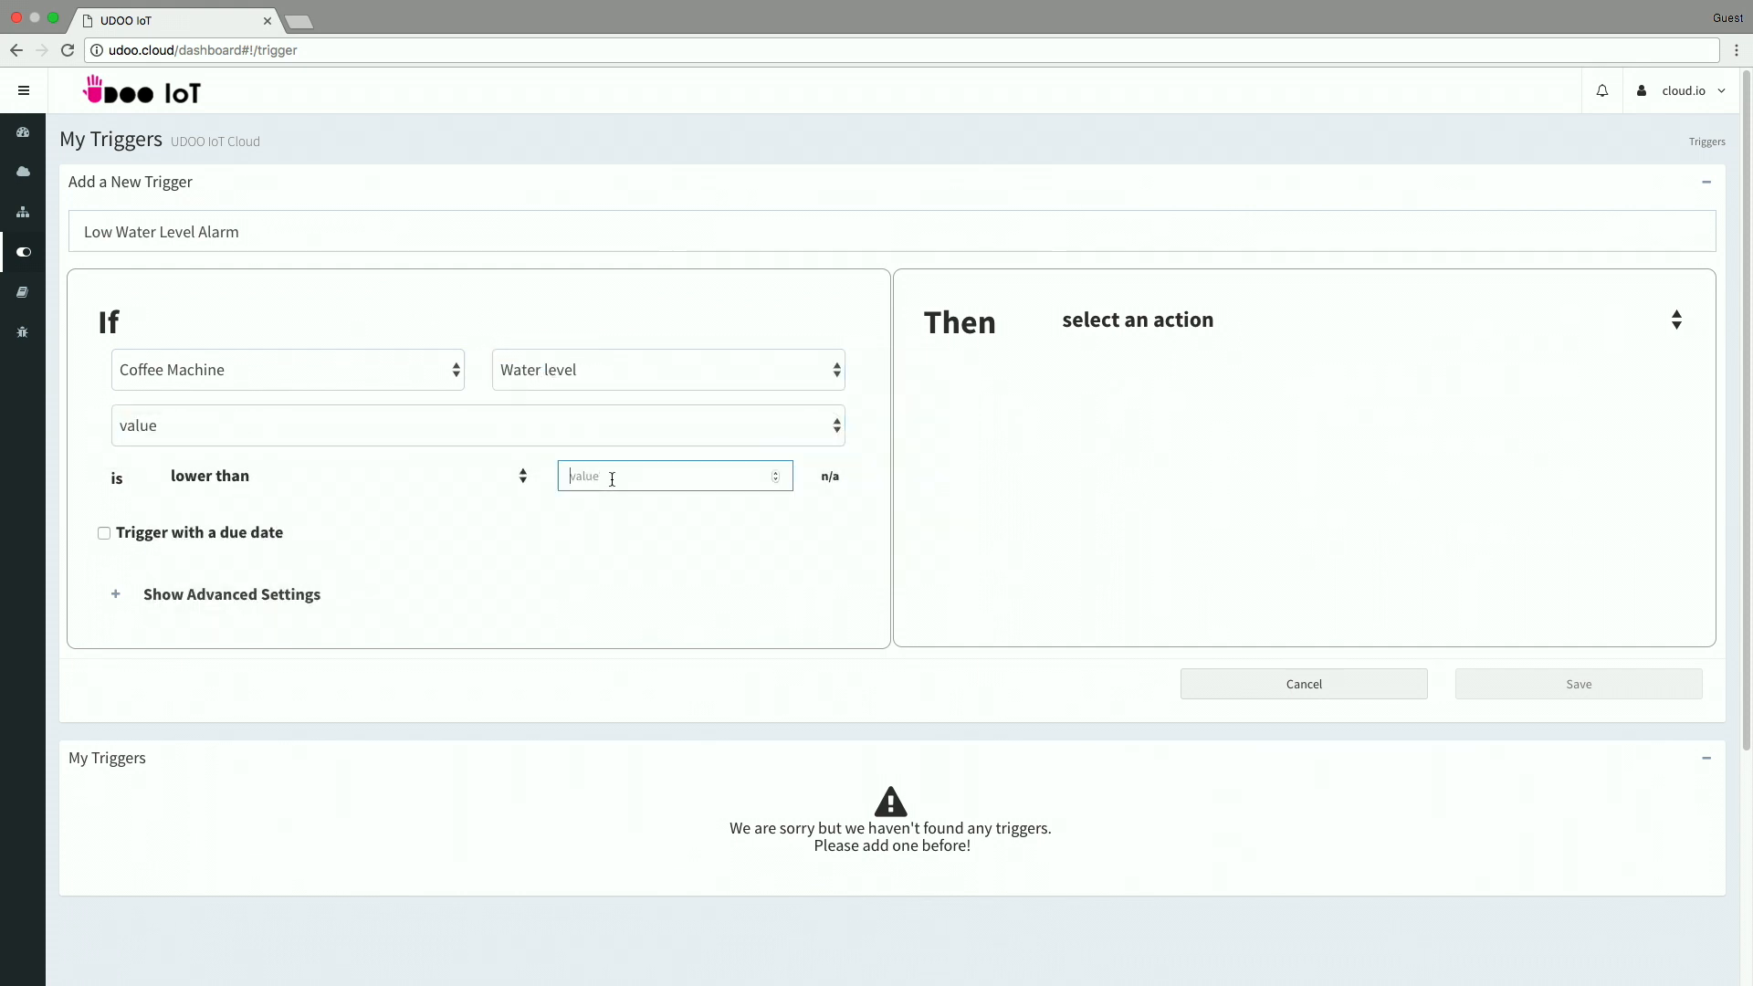
{"action": "type", "text": "2"}
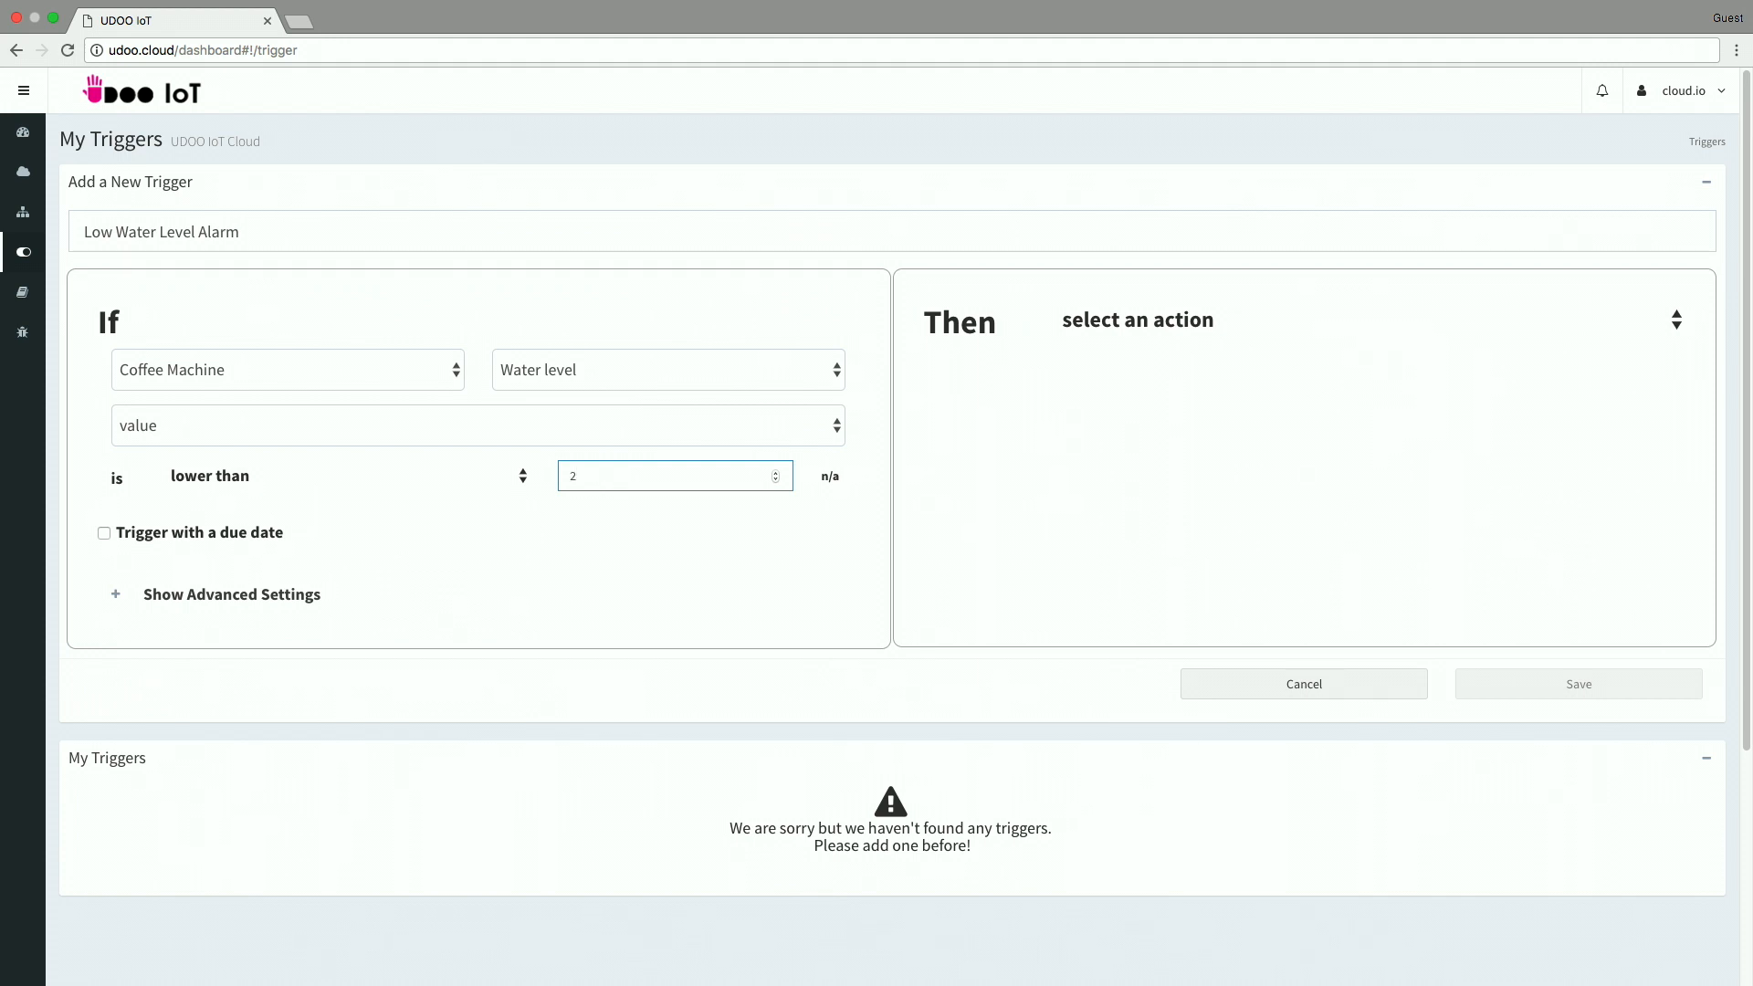
{"action": "type", "text": "00"}
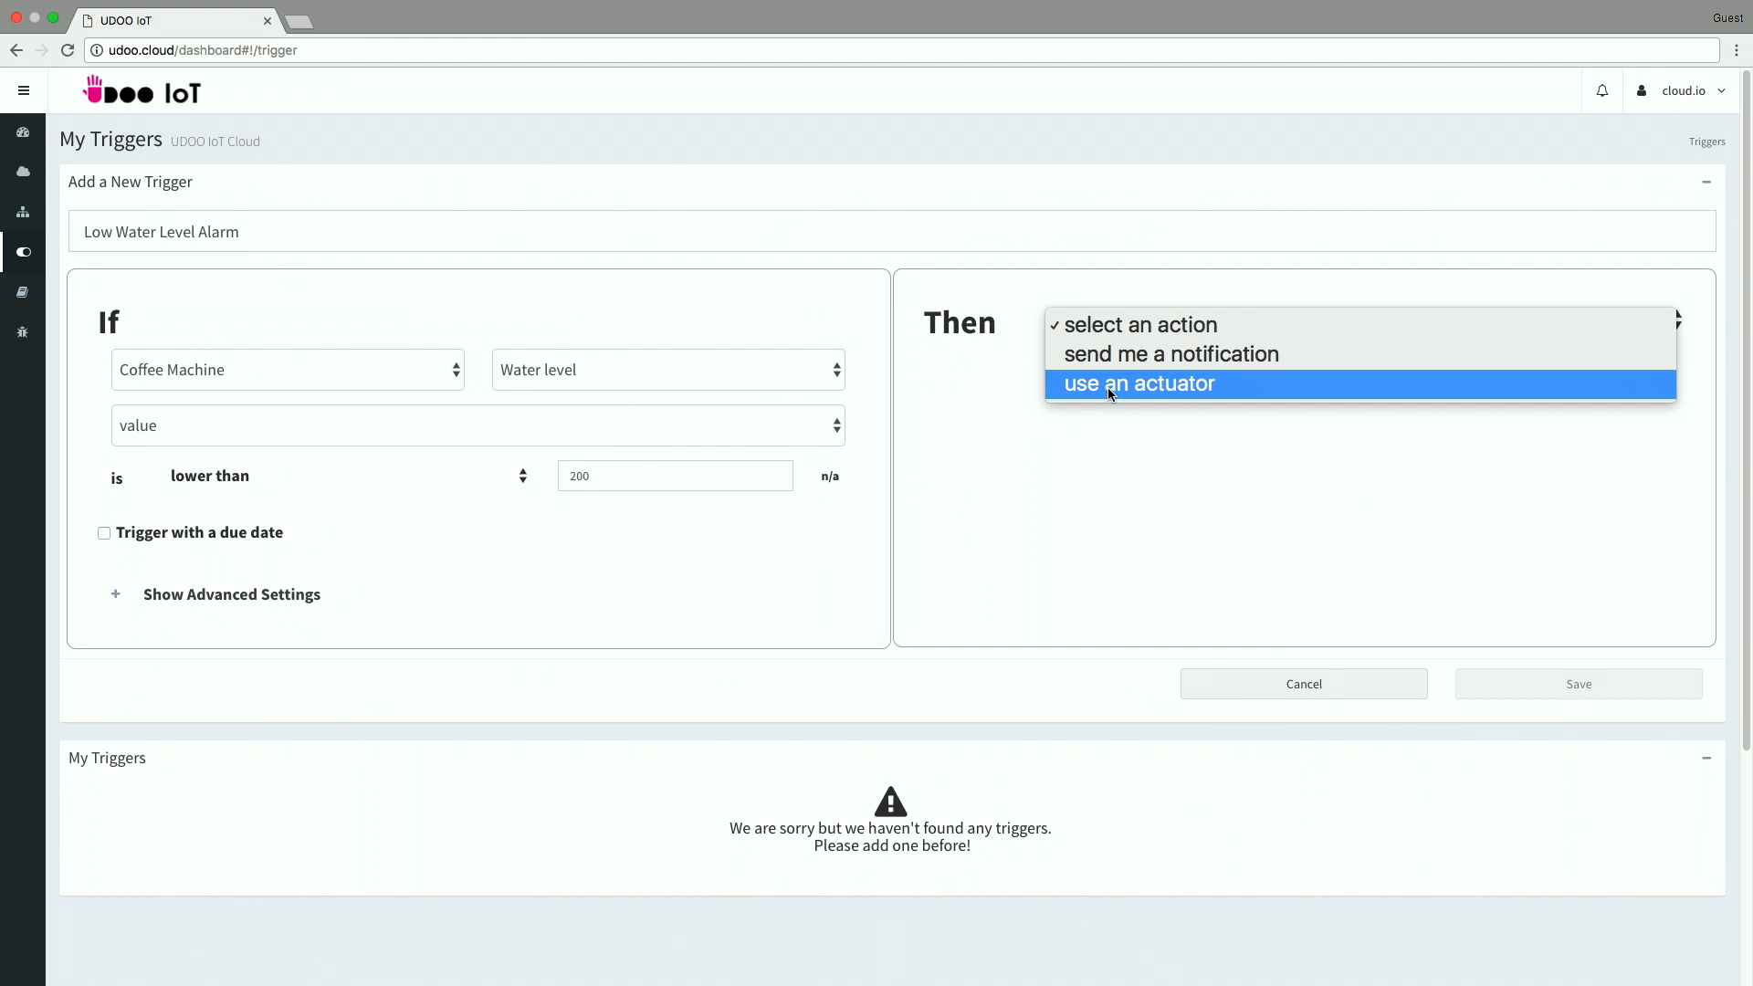
Step: Make the action use the Coffee Machine's Alarm actuator with ON value 1 and save the trigger
{"action": "left_click", "coordinate": [1138, 384]}
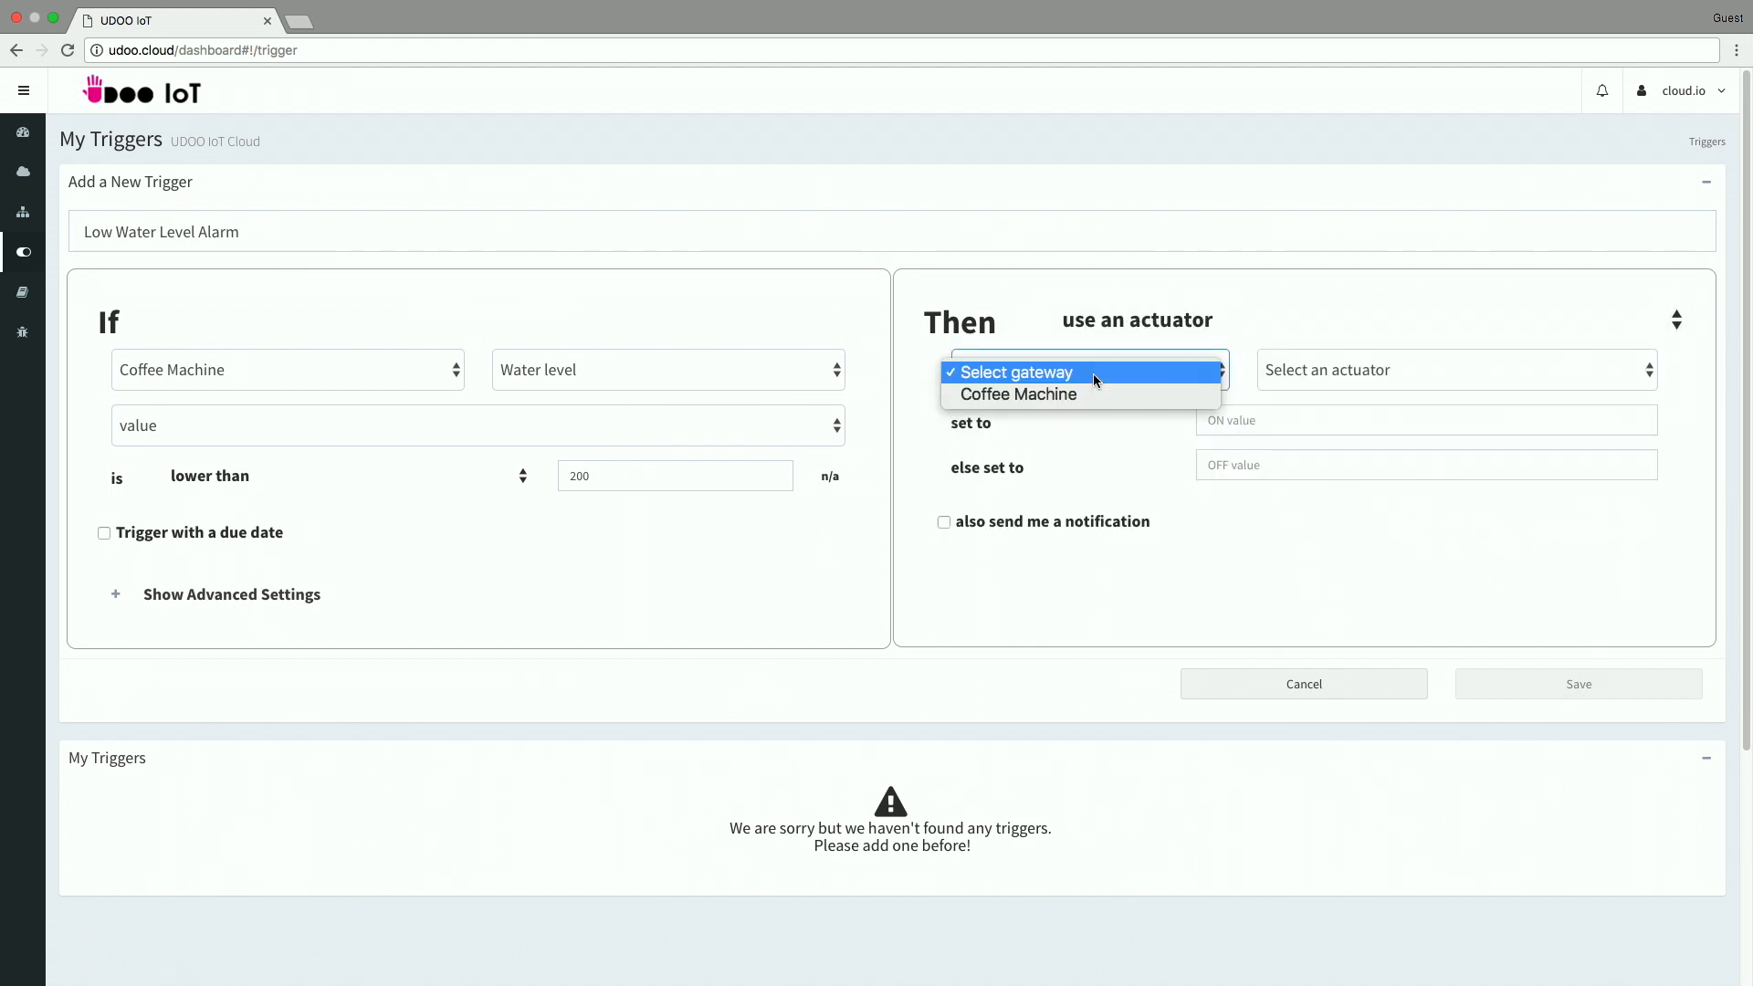
{"action": "left_click", "coordinate": [1017, 394]}
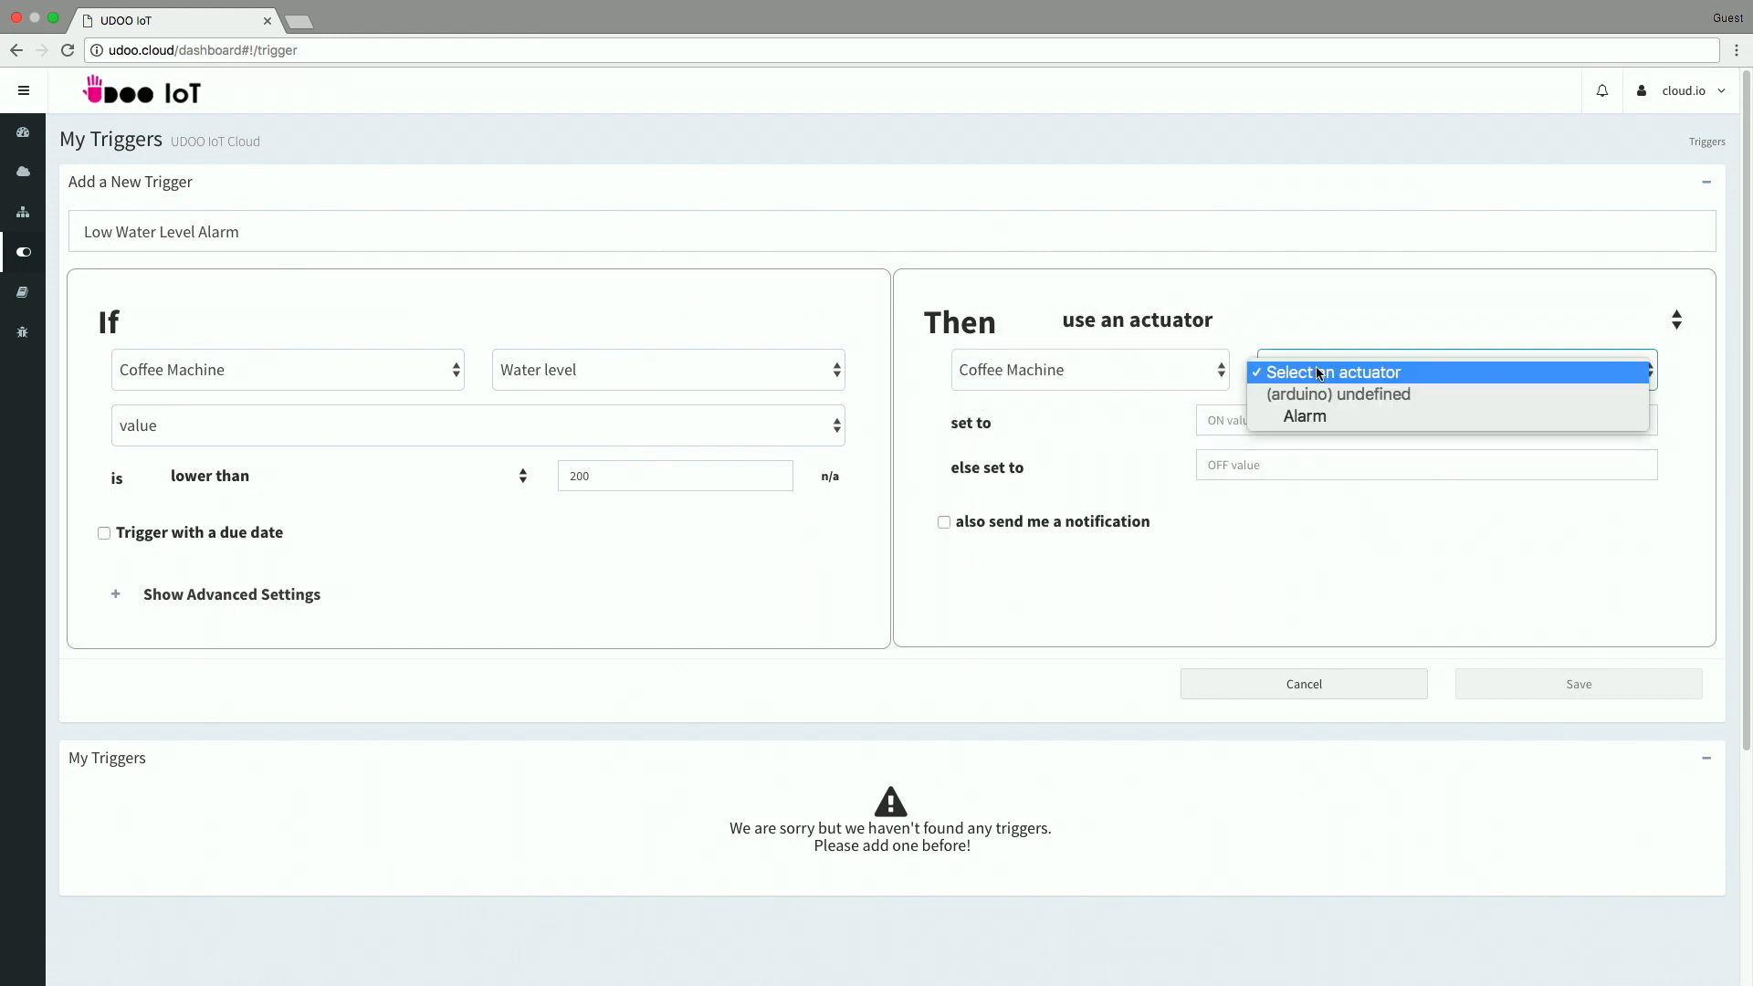
{"action": "left_click", "coordinate": [1304, 416]}
{"action": "type", "text": "0"}
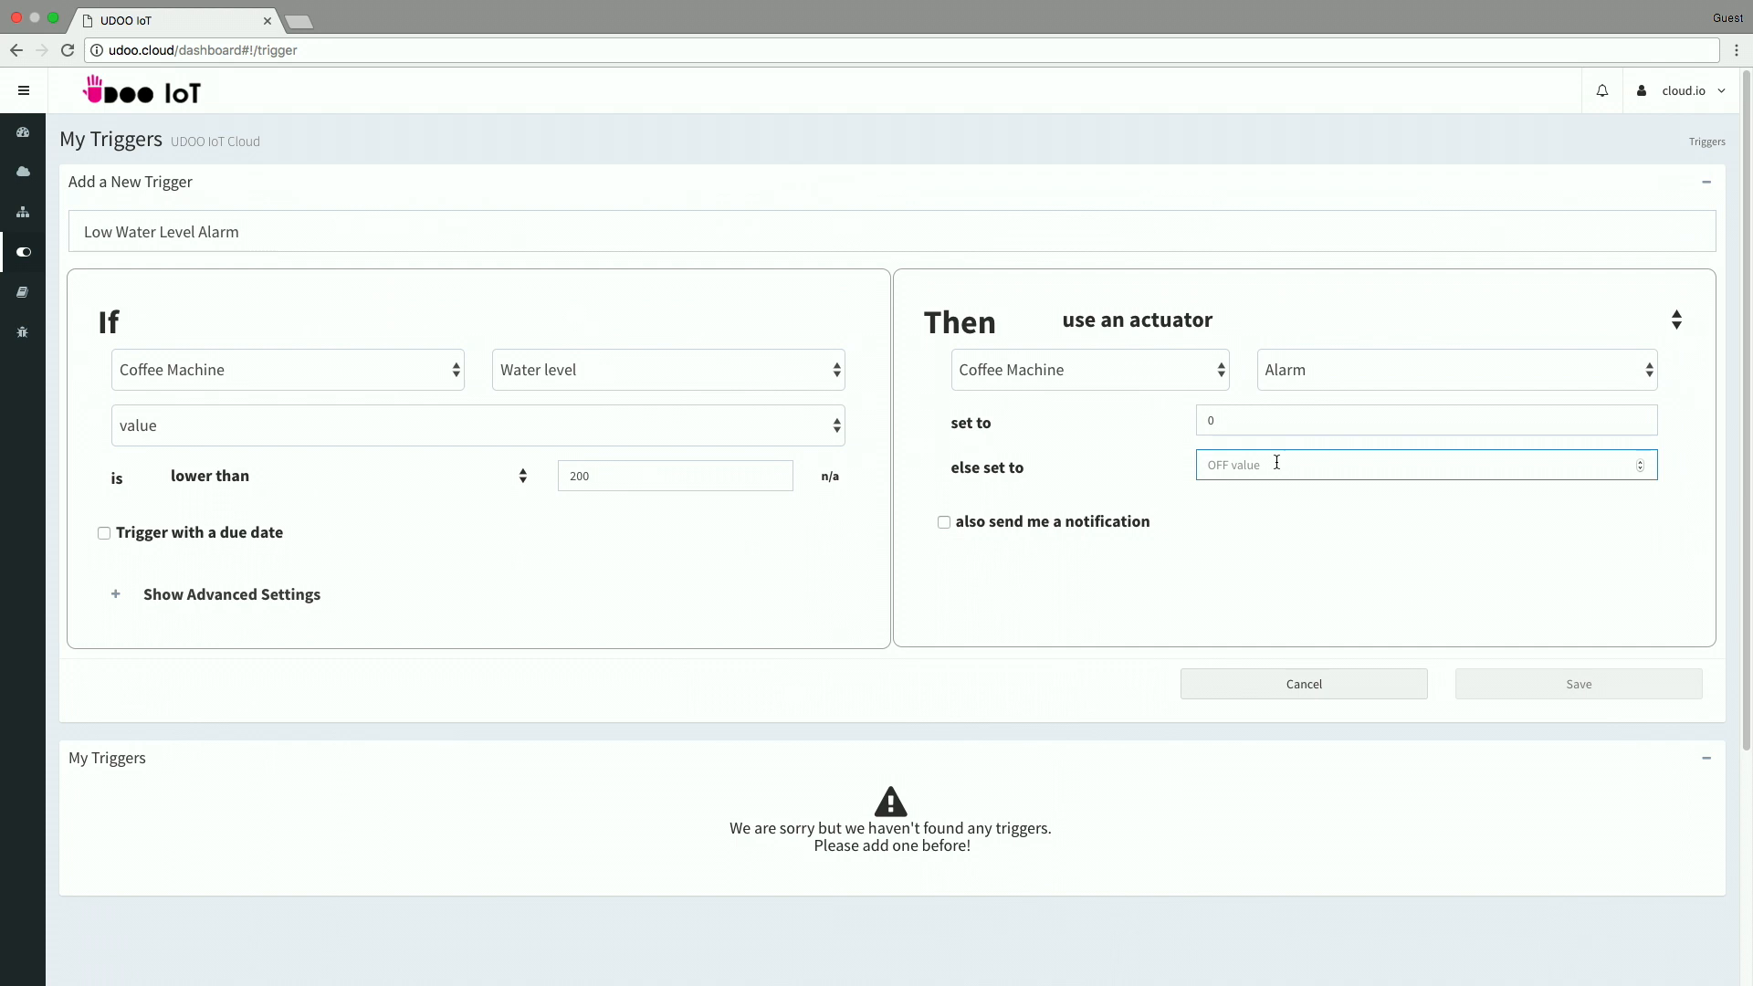
{"action": "type", "text": "1"}
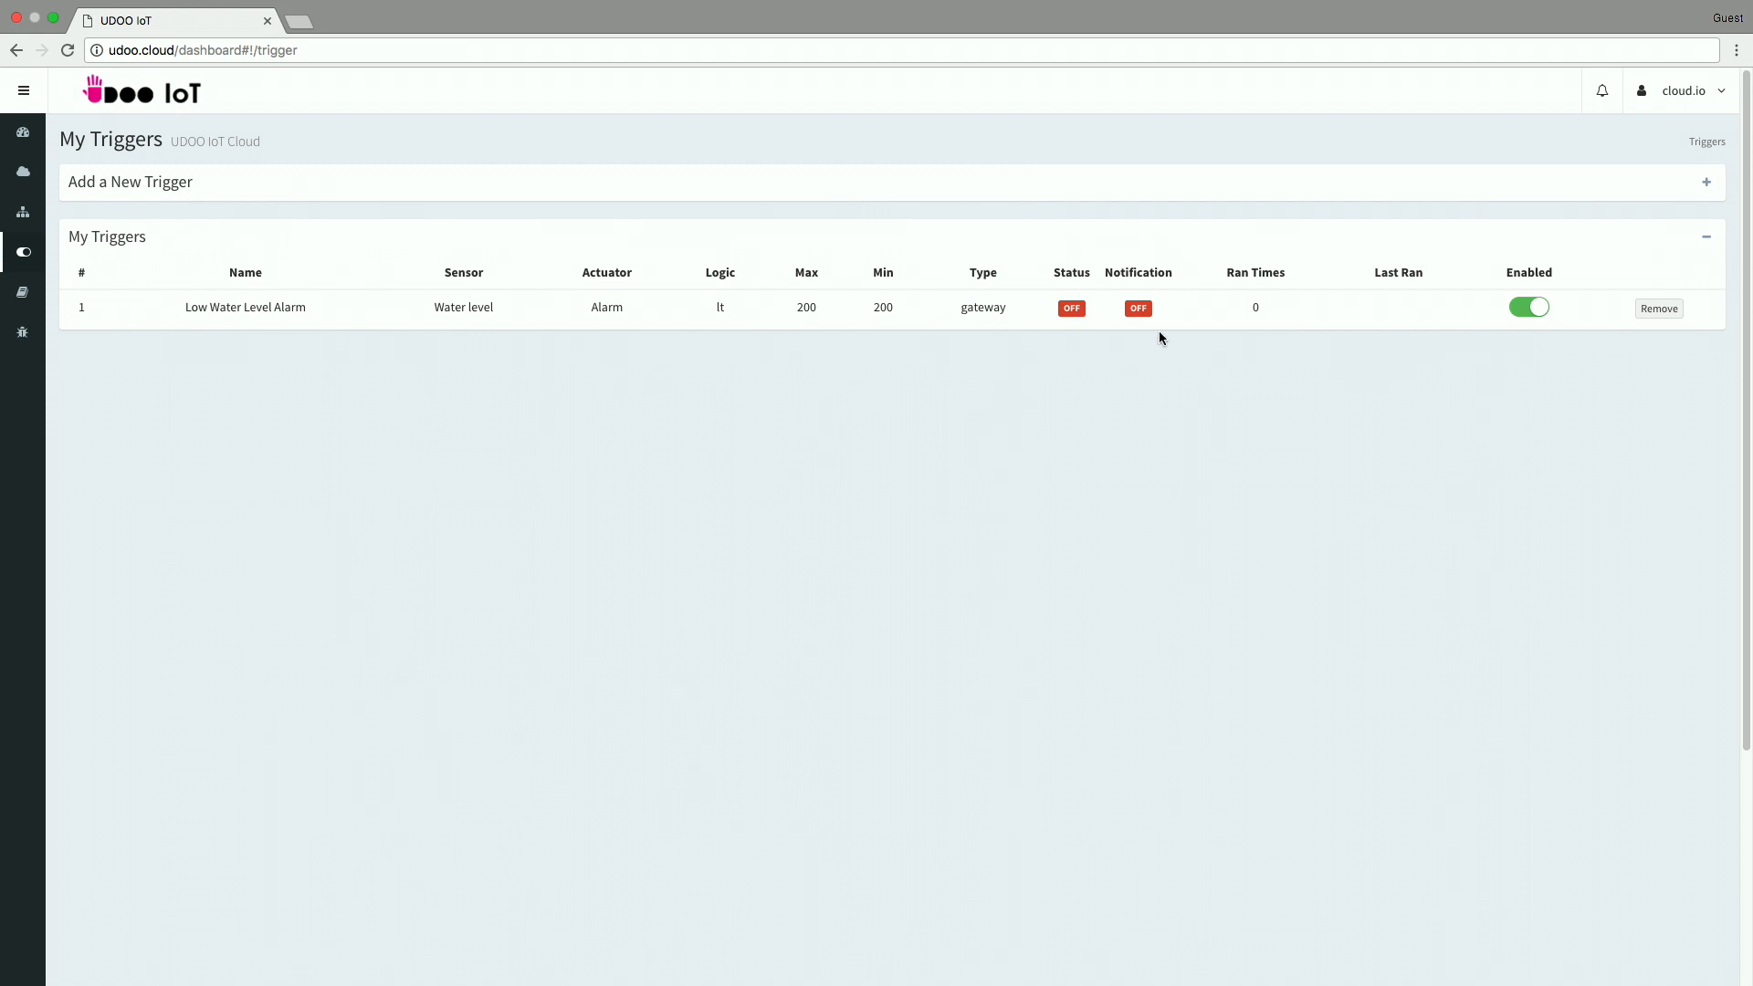
{"action": "mouse_move", "coordinate": [1072, 248]}
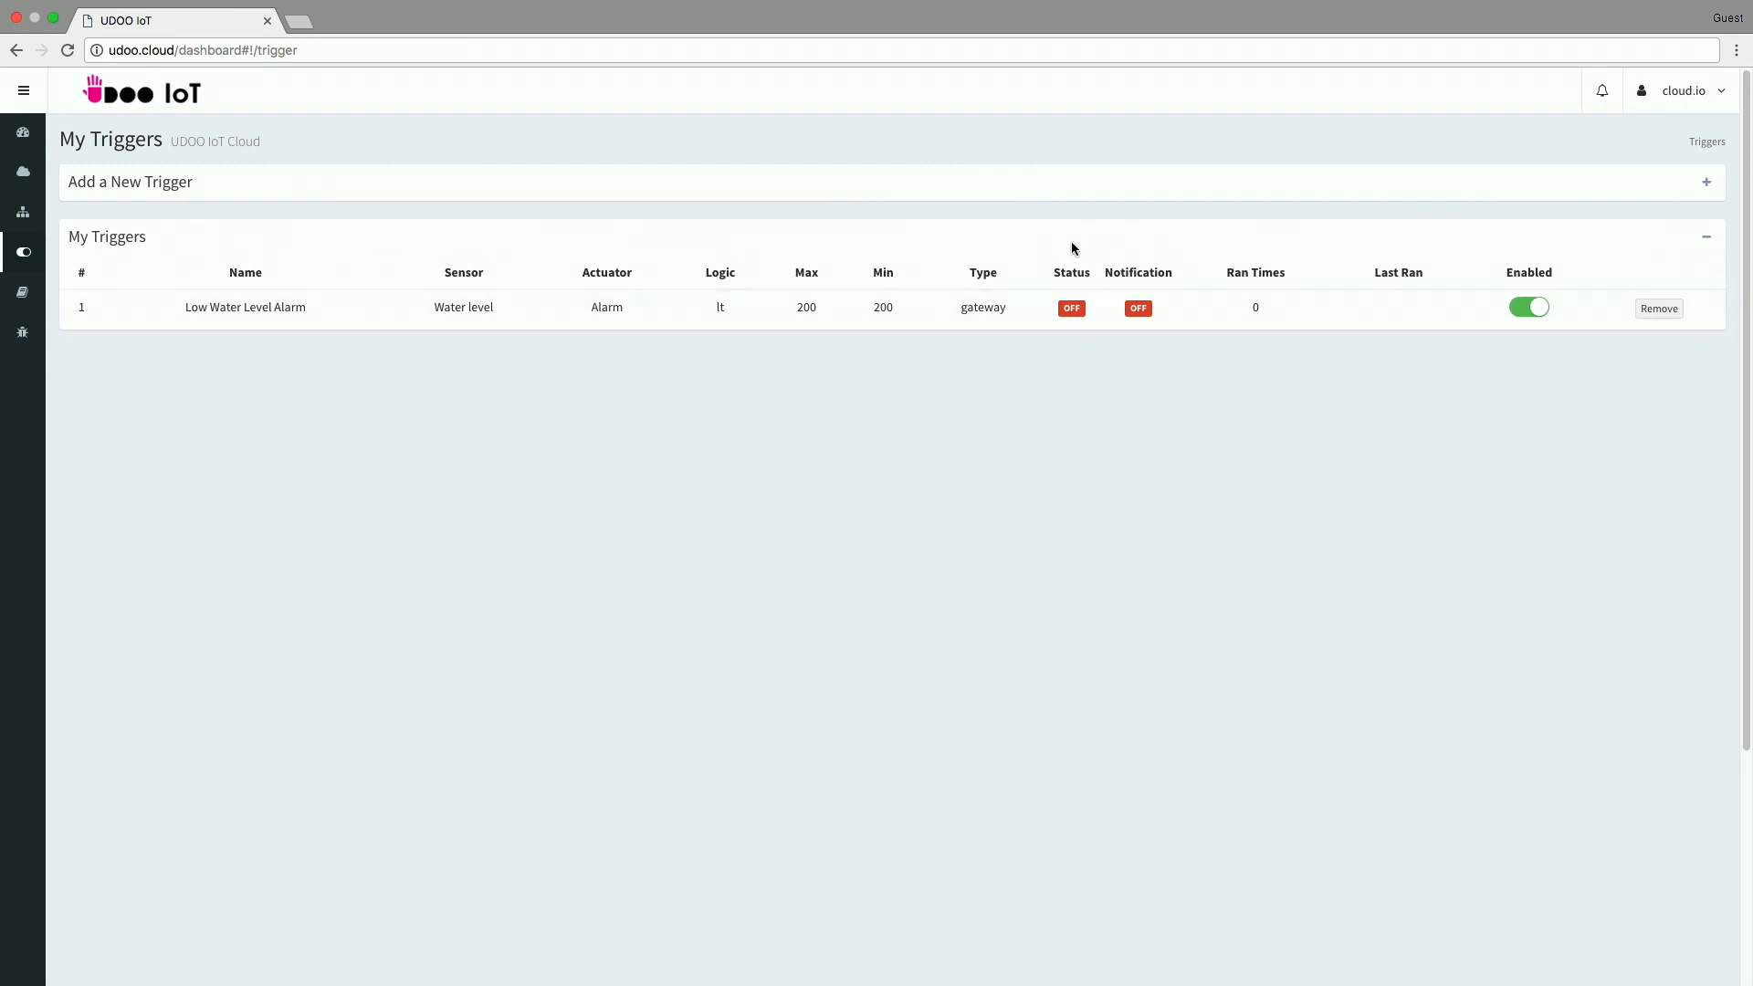